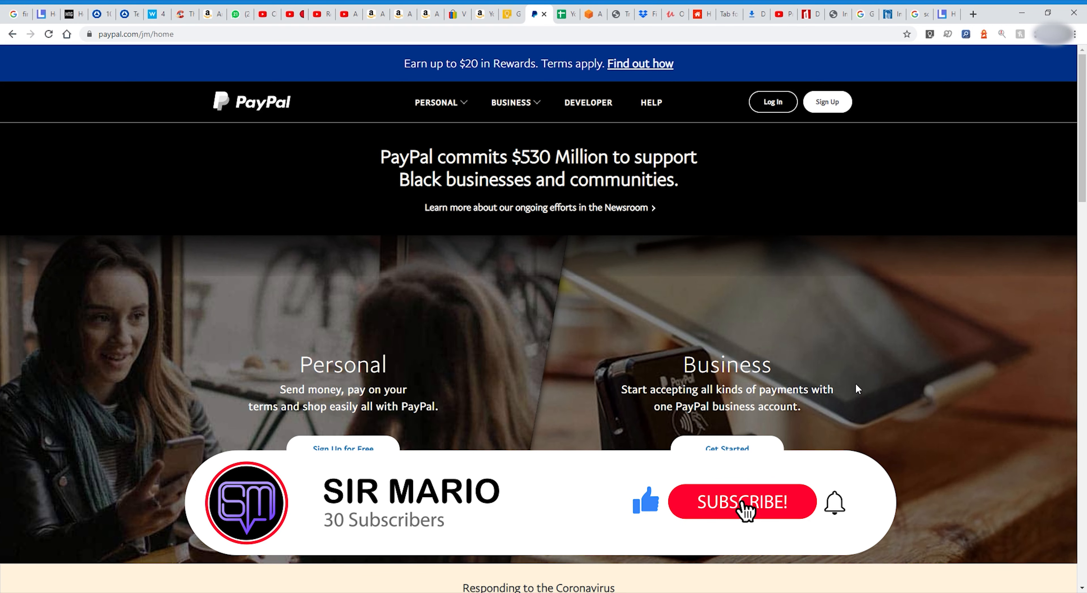
Step: Choose Get Started under the Business account option
left_click(741, 501)
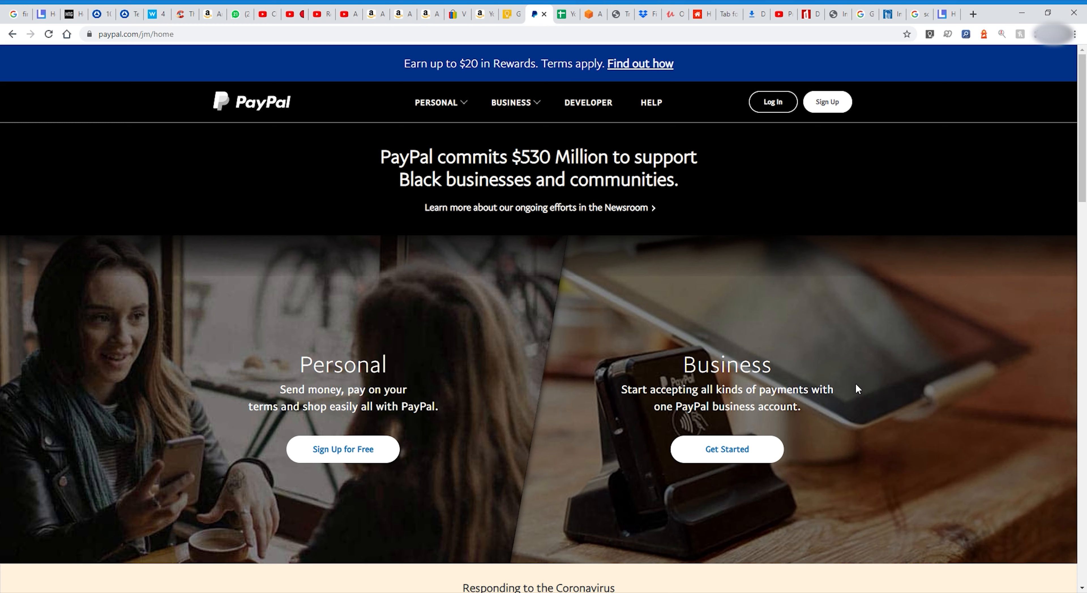
mouse_move(861, 388)
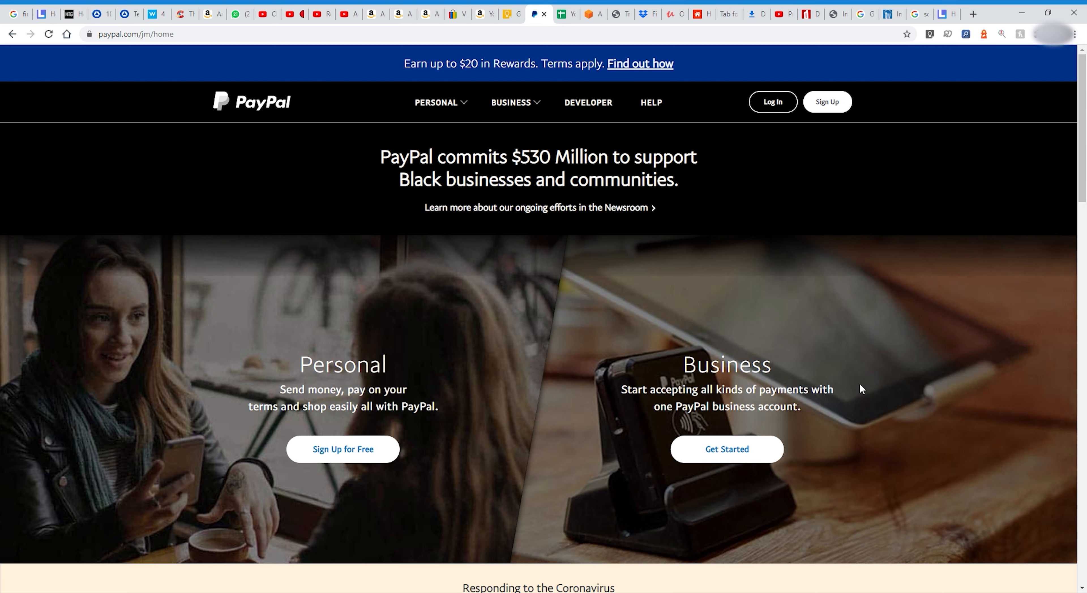
mouse_move(438, 102)
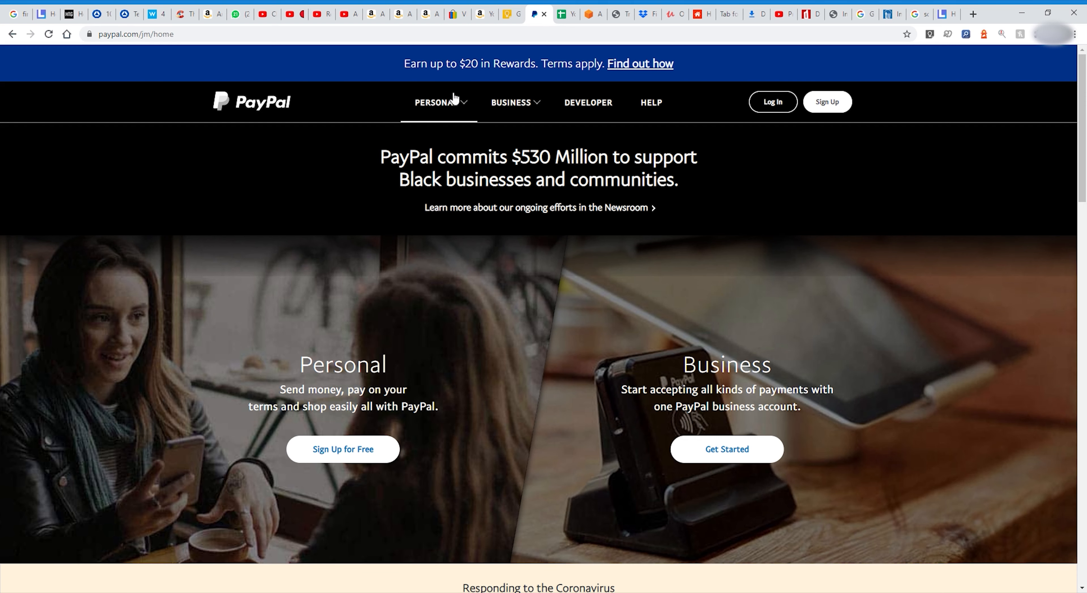
mouse_move(456, 105)
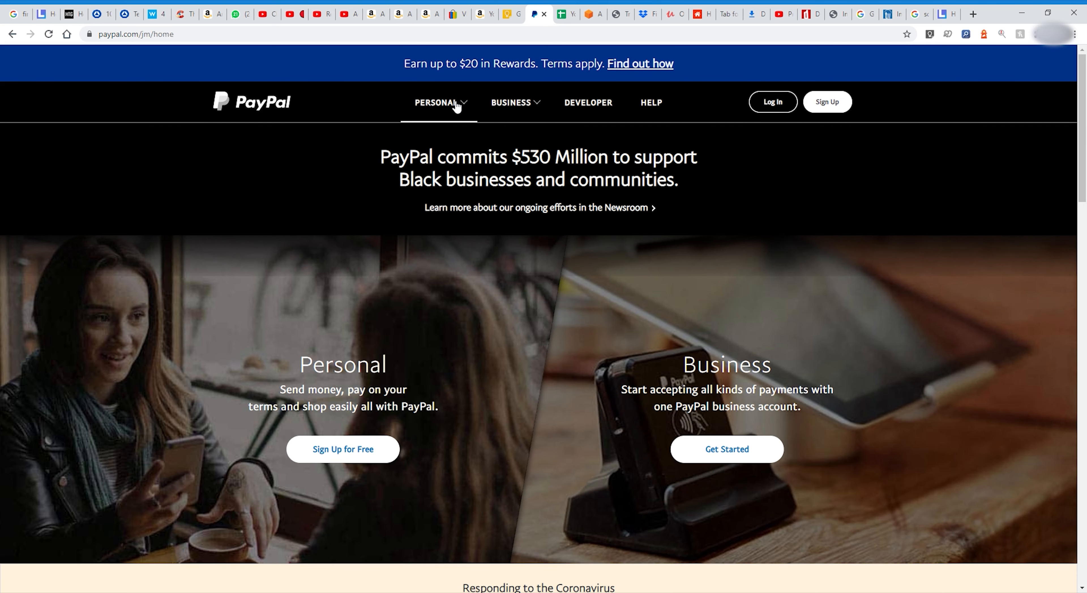
left_click(512, 103)
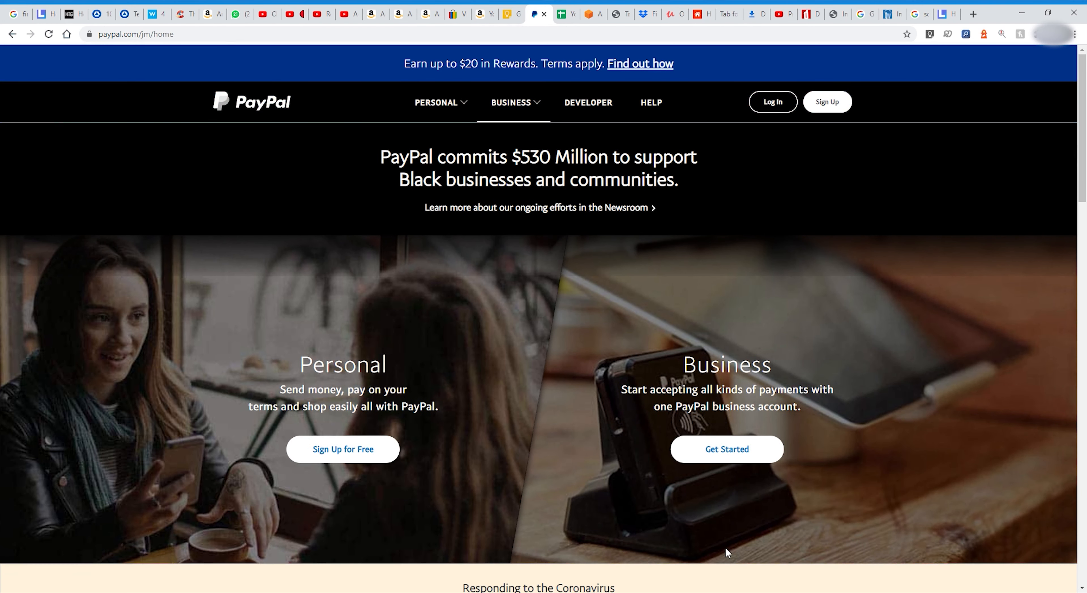
mouse_move(639, 501)
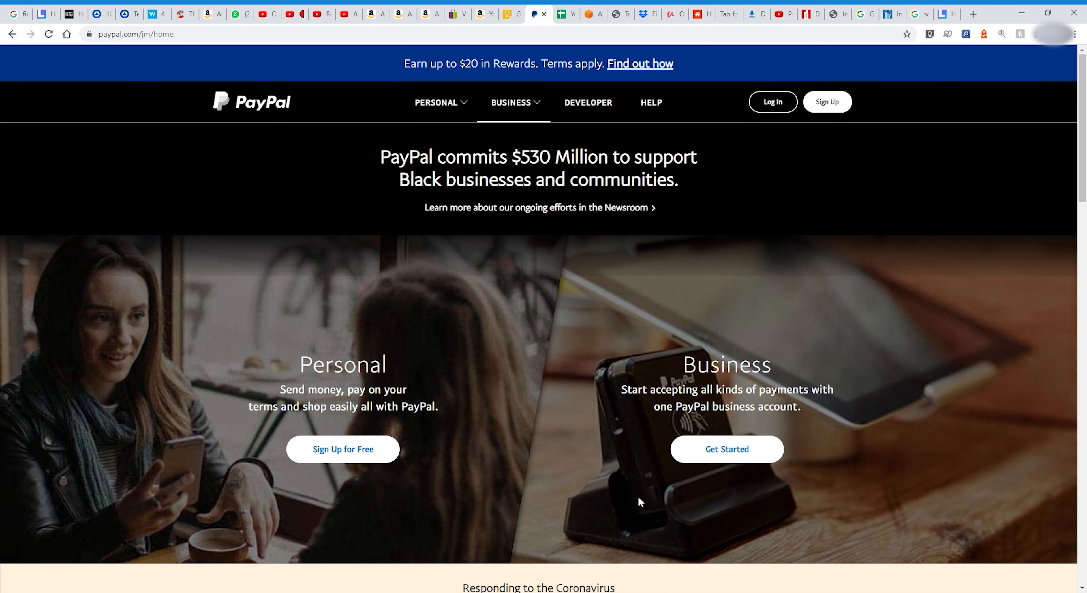
mouse_move(764, 477)
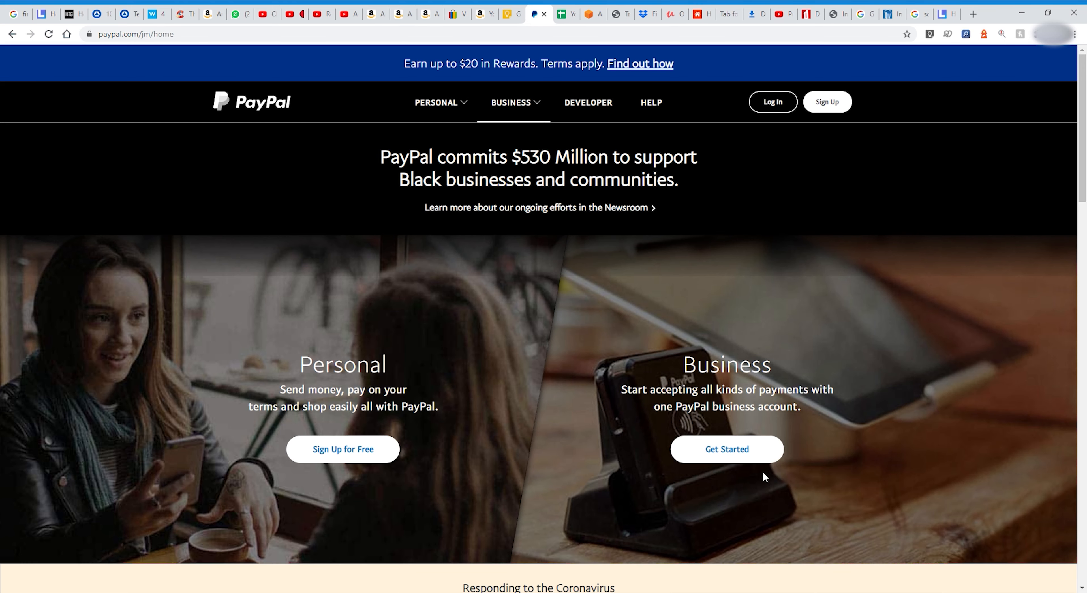
left_click(726, 448)
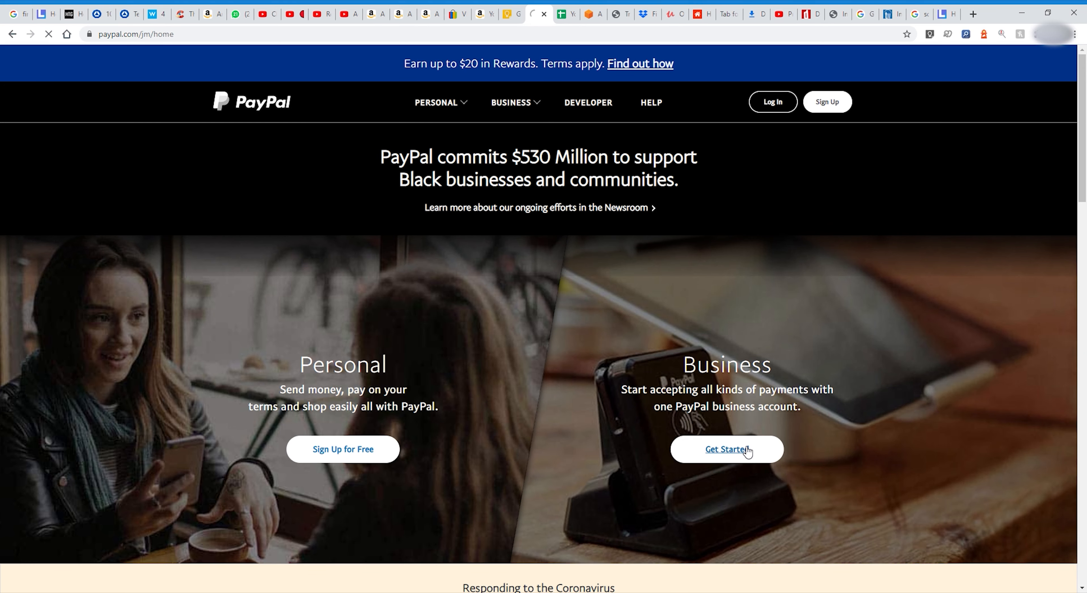
left_click(726, 449)
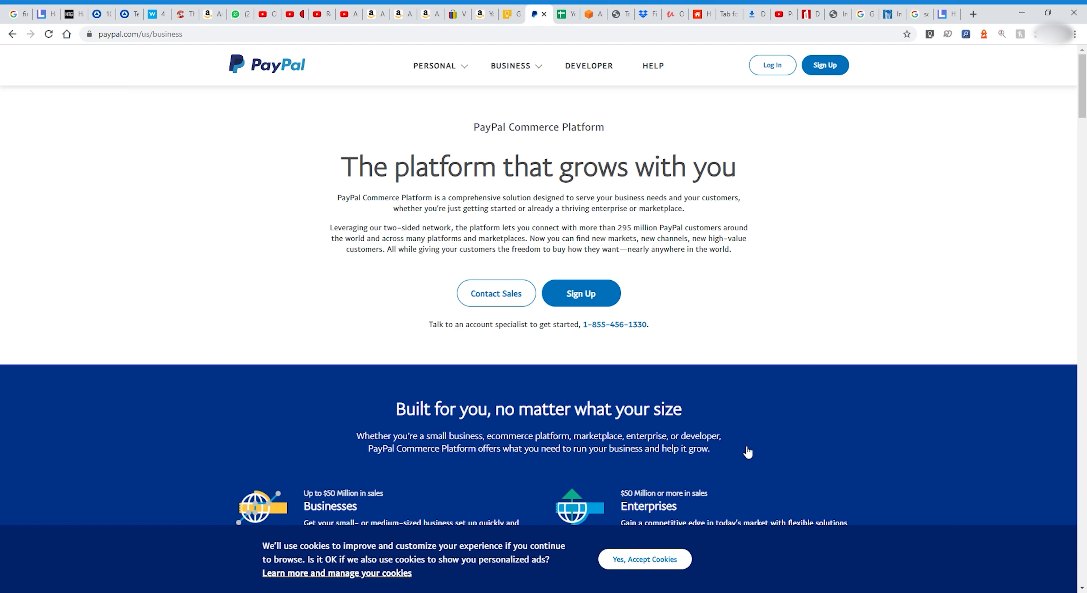
mouse_move(312, 130)
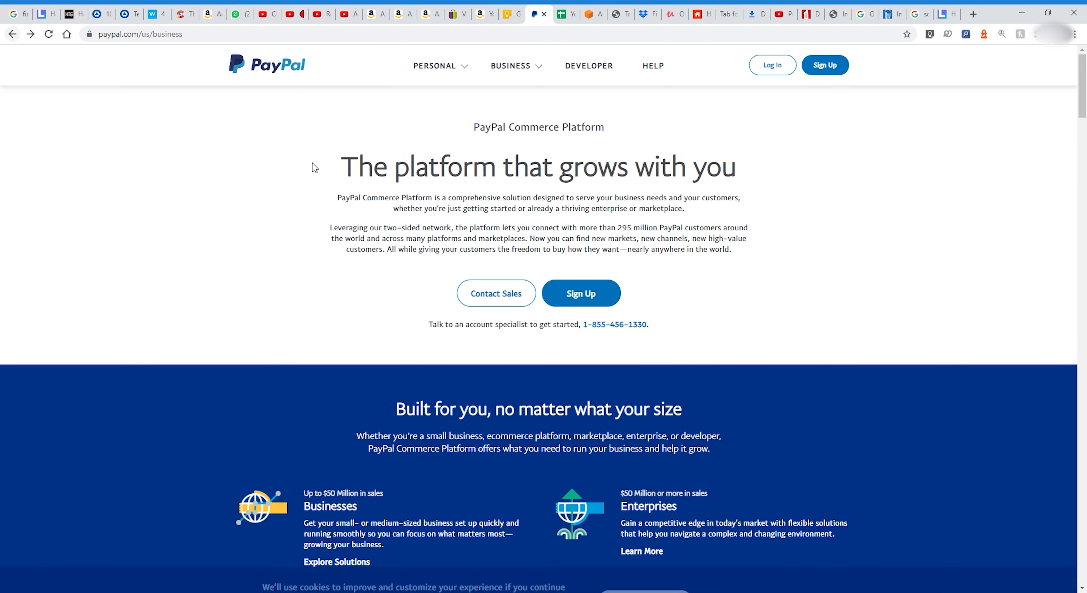
Step: Choose Sign Up on the PayPal Commerce Platform page to reach the email sign-up form
left_click(580, 293)
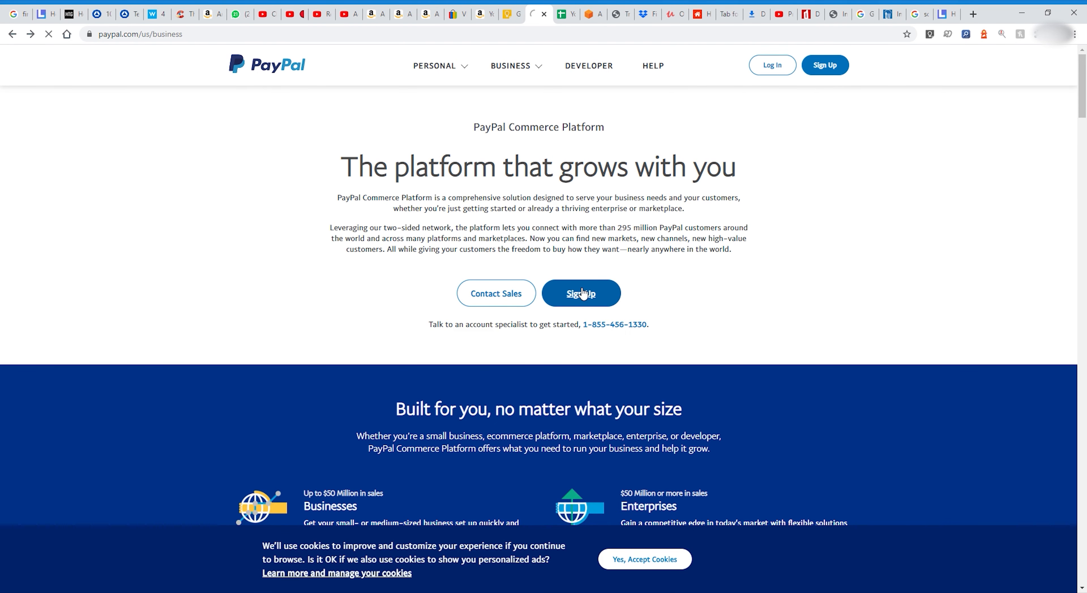
left_click(581, 293)
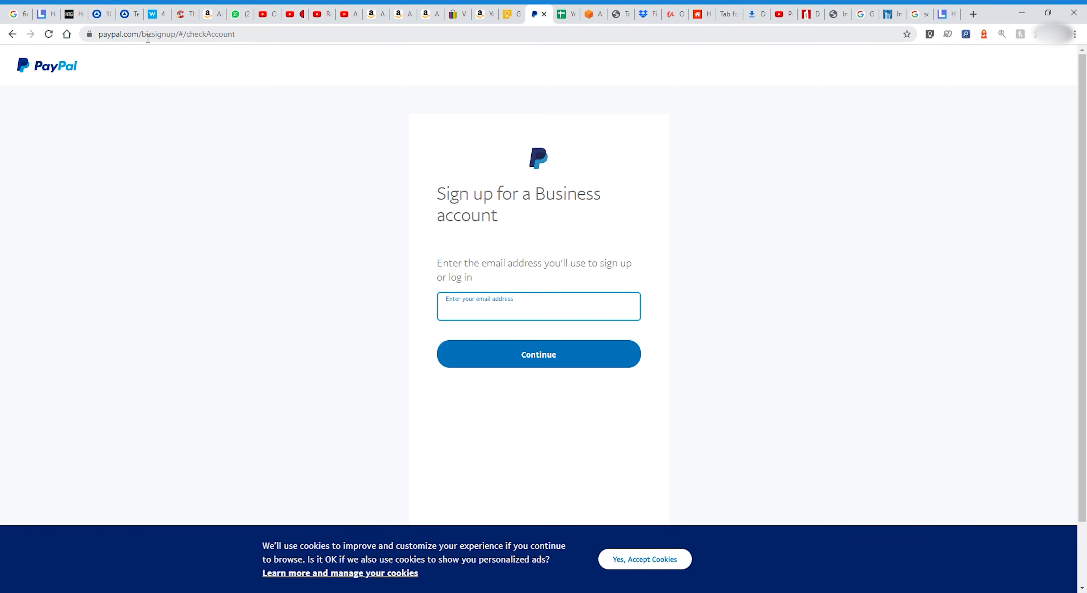
left_click(538, 306)
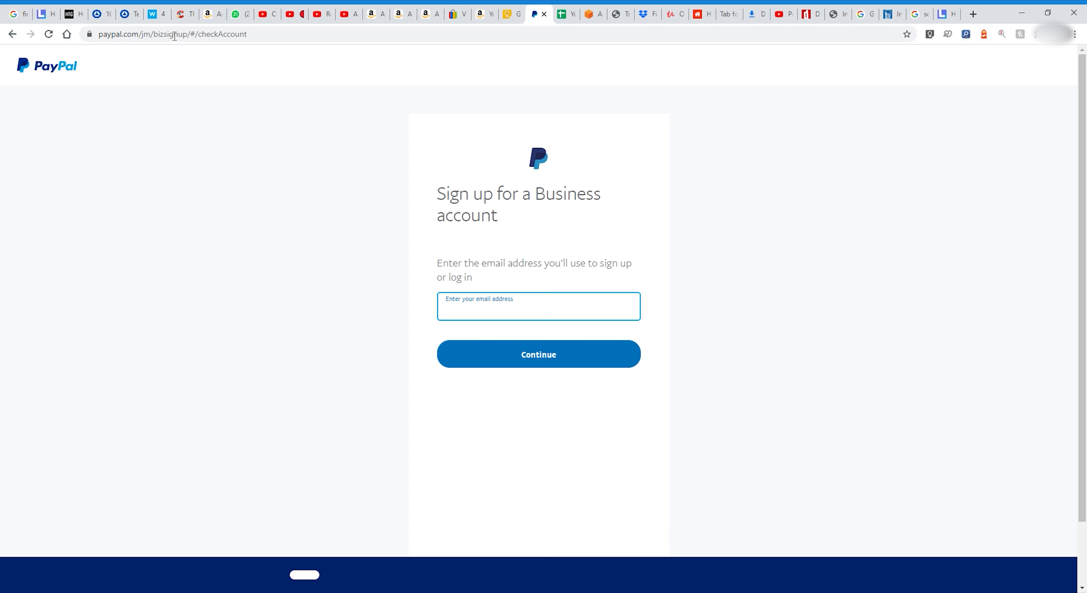
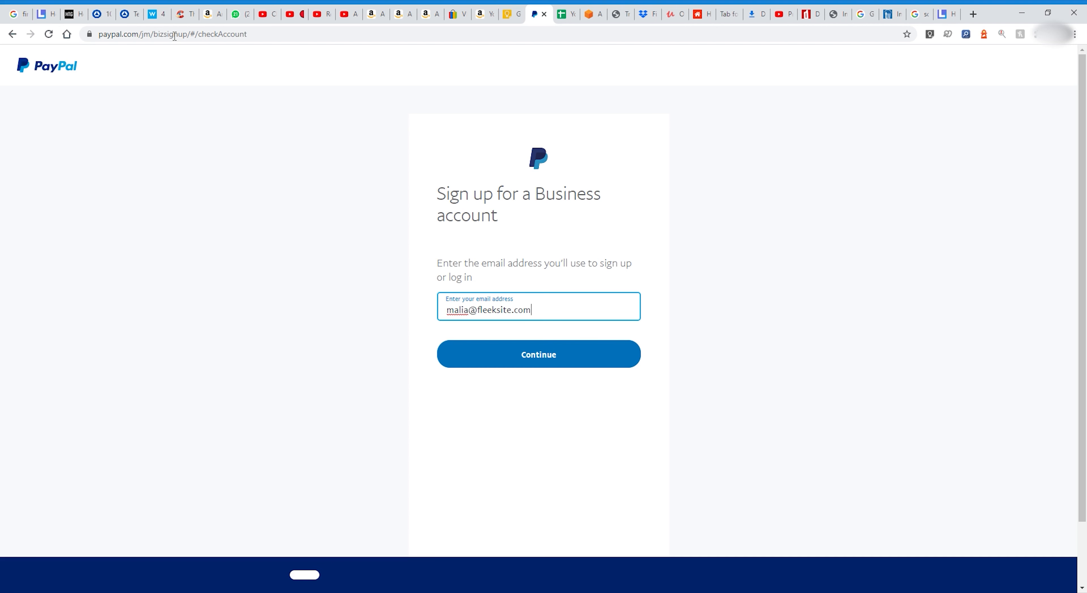
left_click(538, 354)
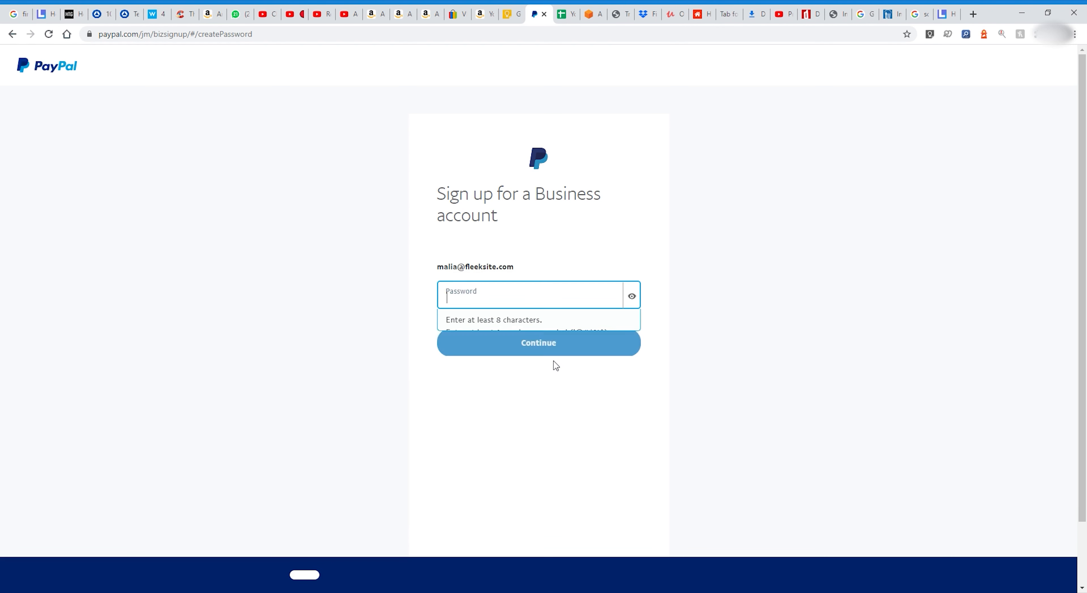
Step: Enter a new password and continue to the business details form
type("••")
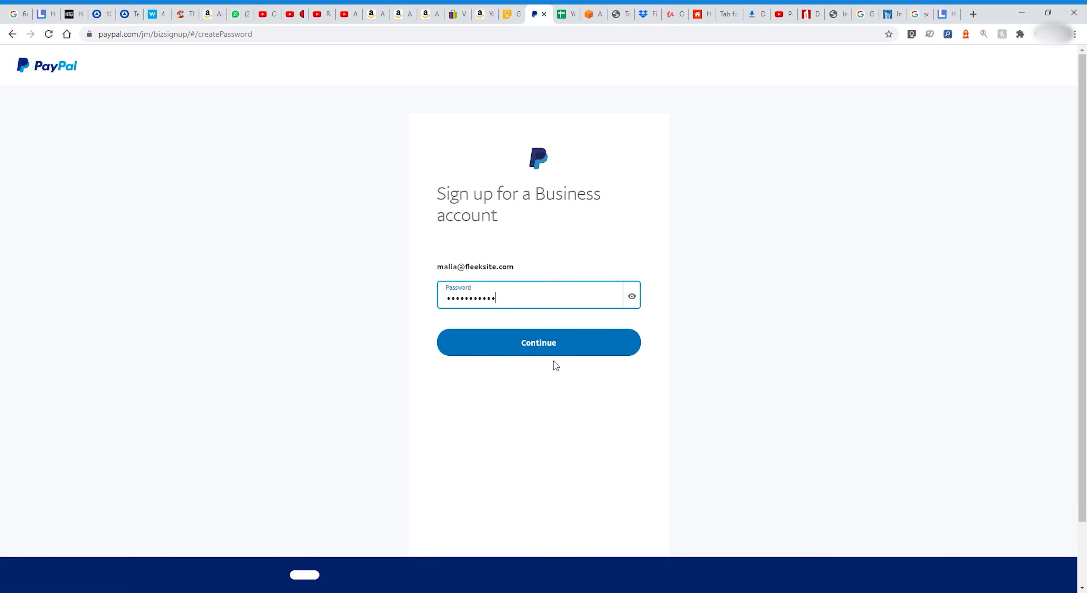
left_click(537, 343)
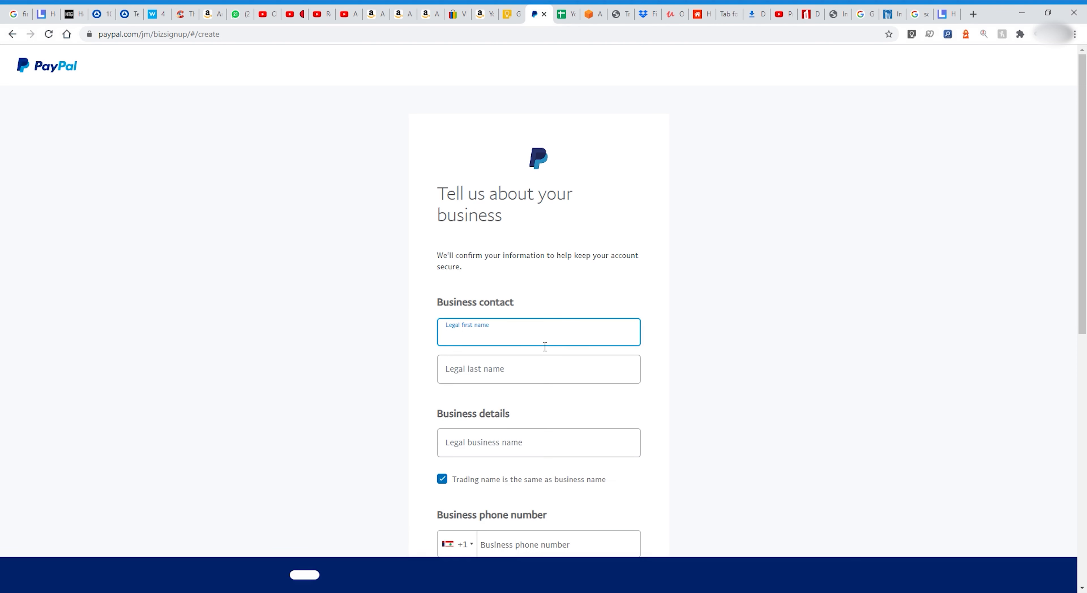
Step: Enter the contact's legal first and last name and the legal business name Malias Potter(y)
type("Ma")
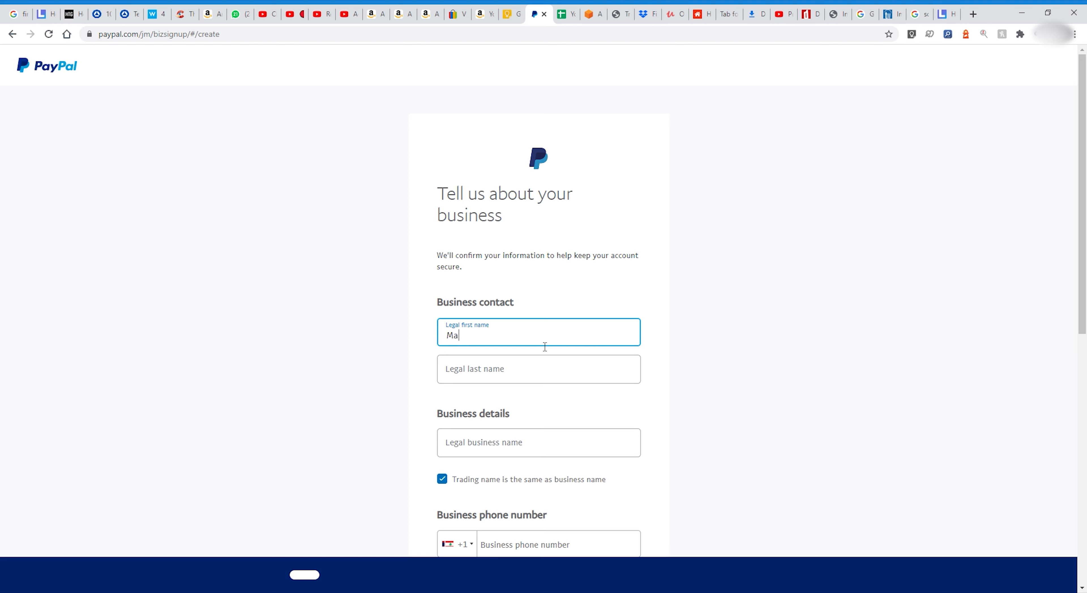
type("M")
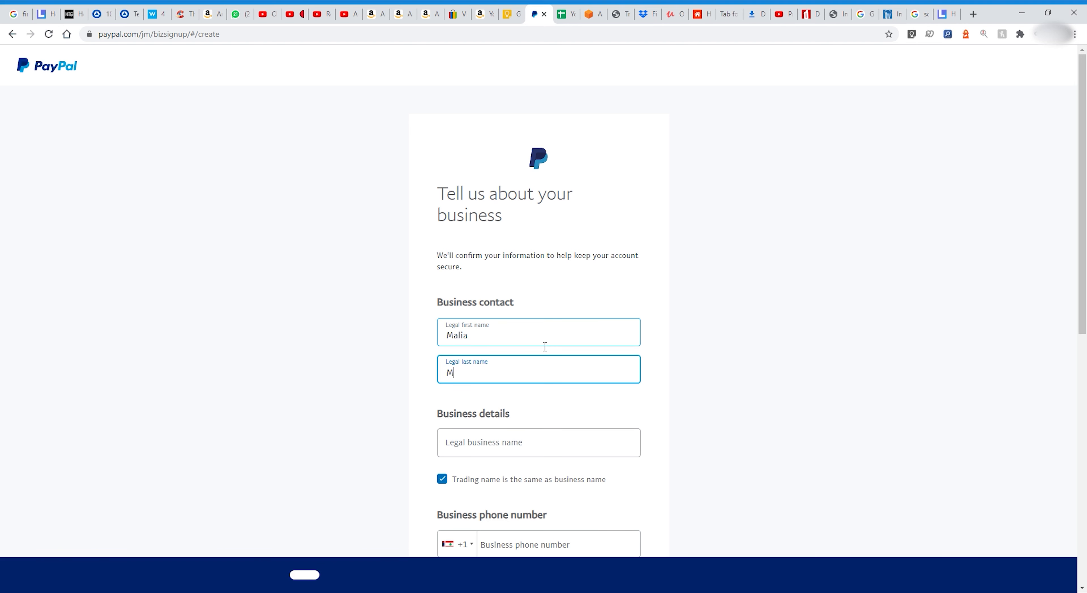
left_click(537, 442)
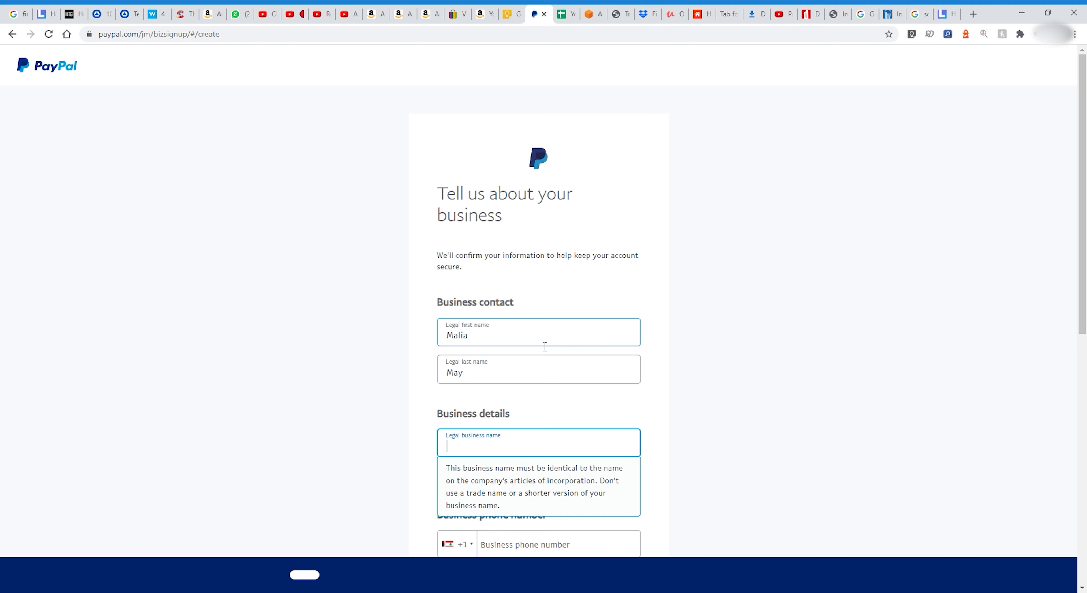
type("Malia")
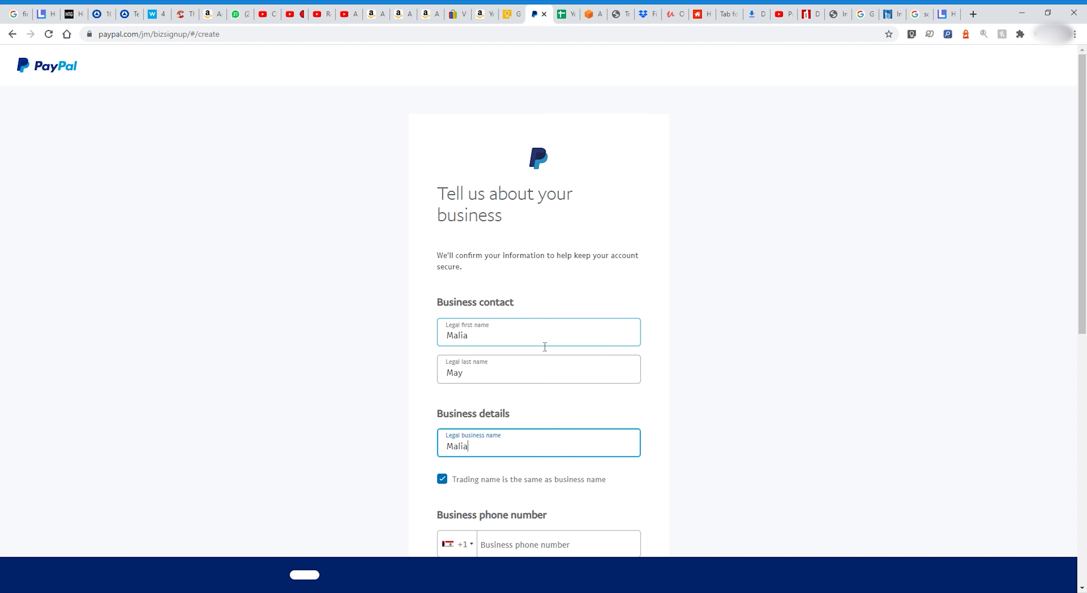
type("s Pottery")
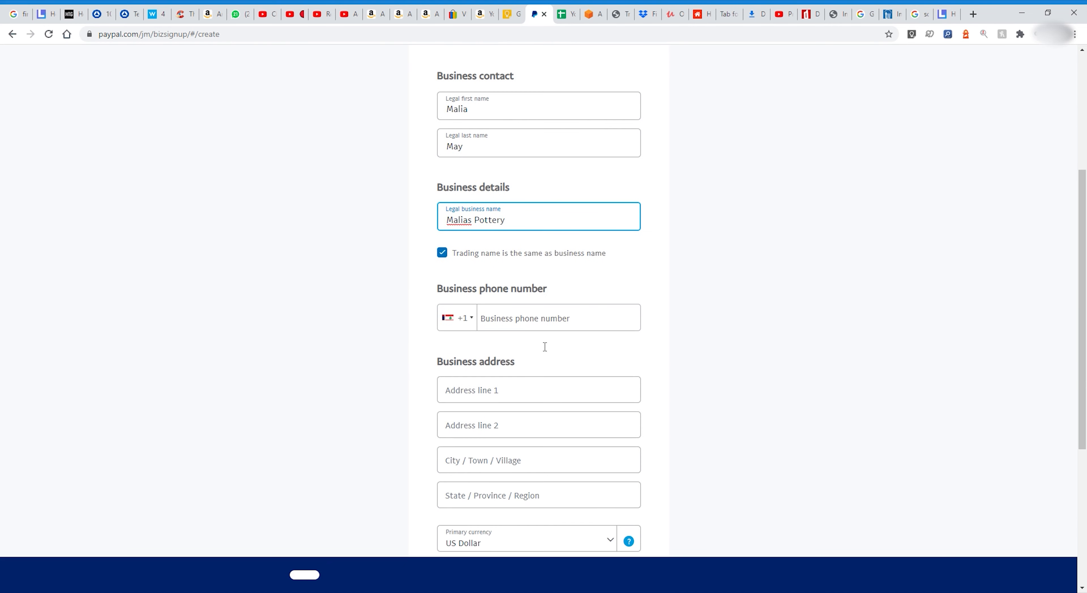
mouse_move(430, 246)
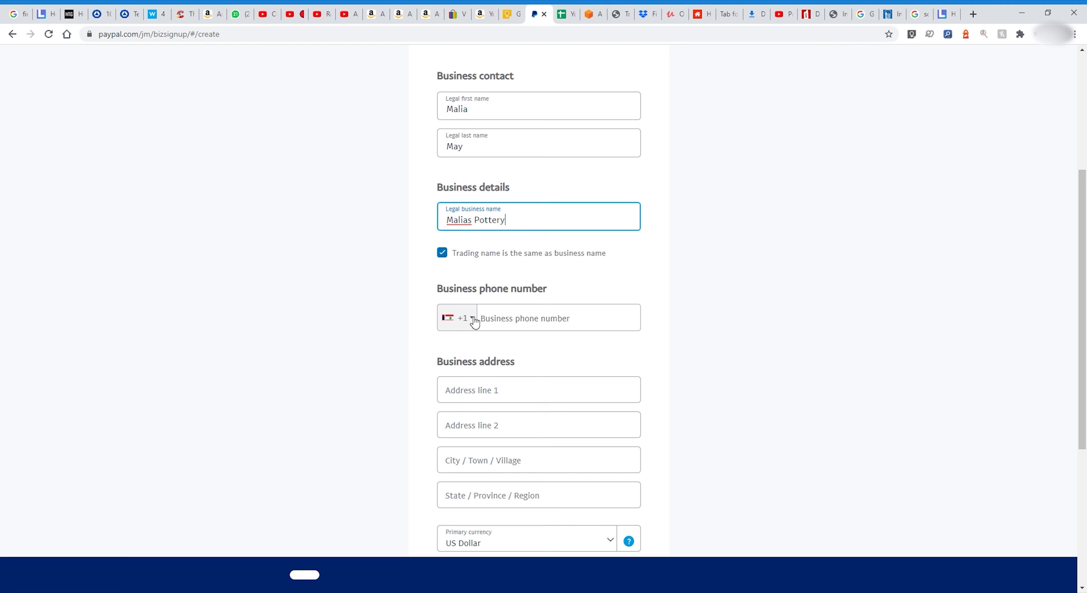
Step: Enter the business phone number 87683, removing the extra digit, and move to Address line 1
left_click(457, 318)
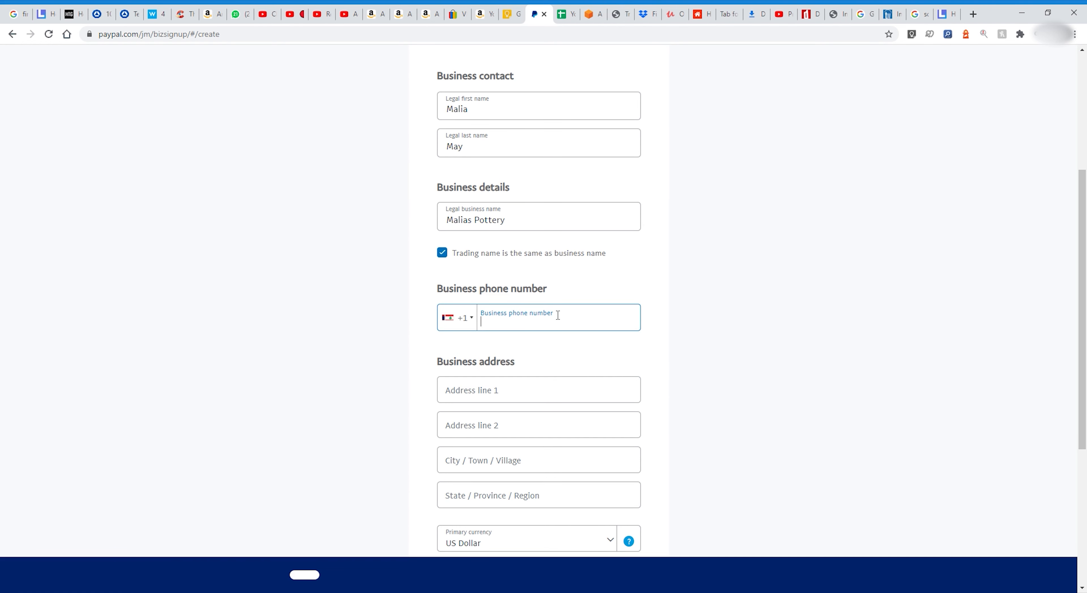
type("876")
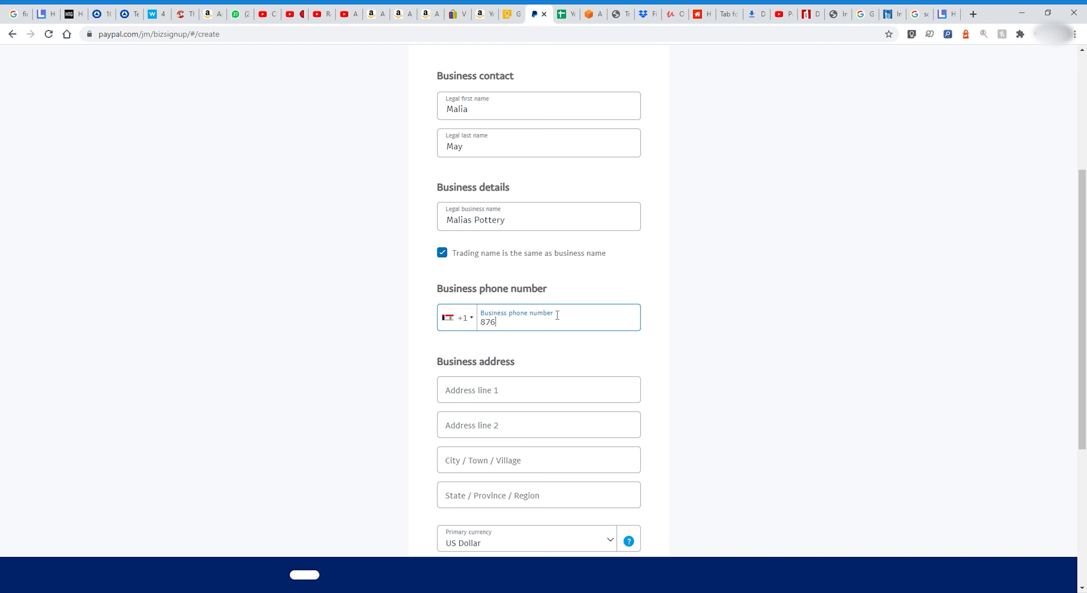
type("8")
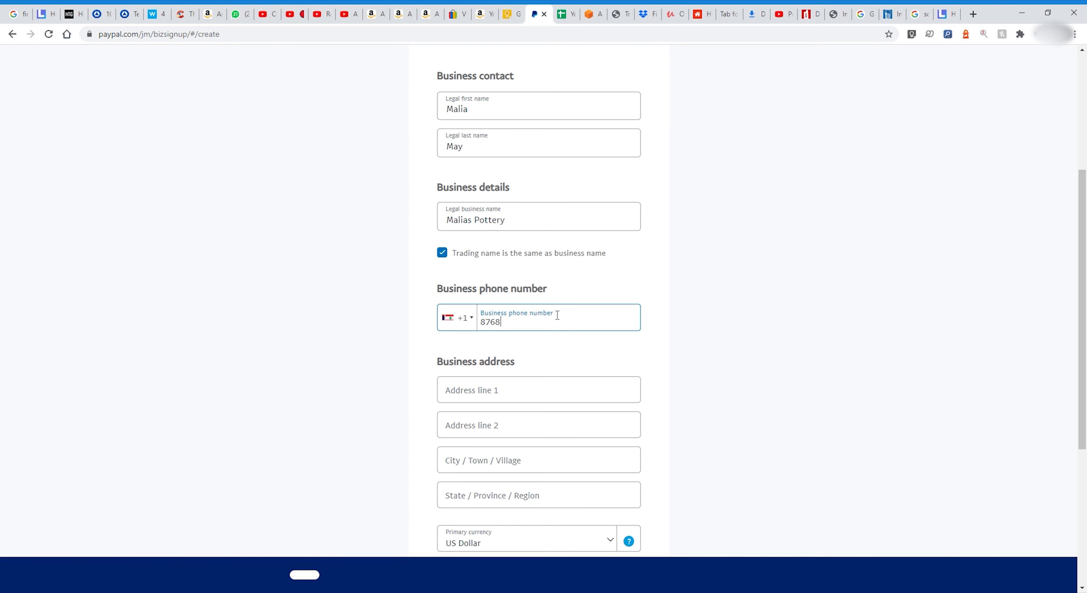
type("3")
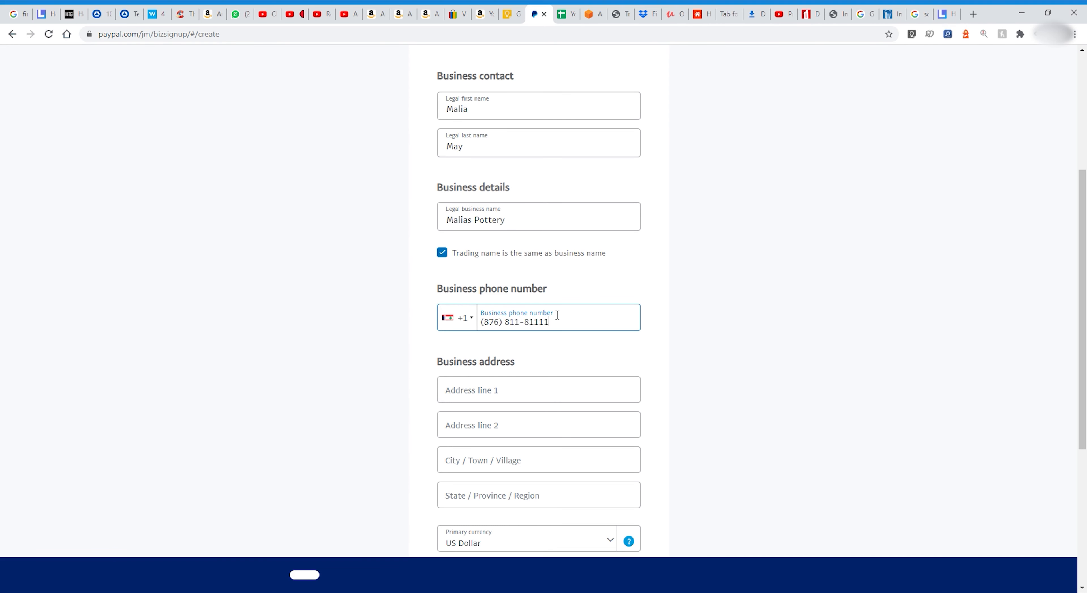
key("Backspace")
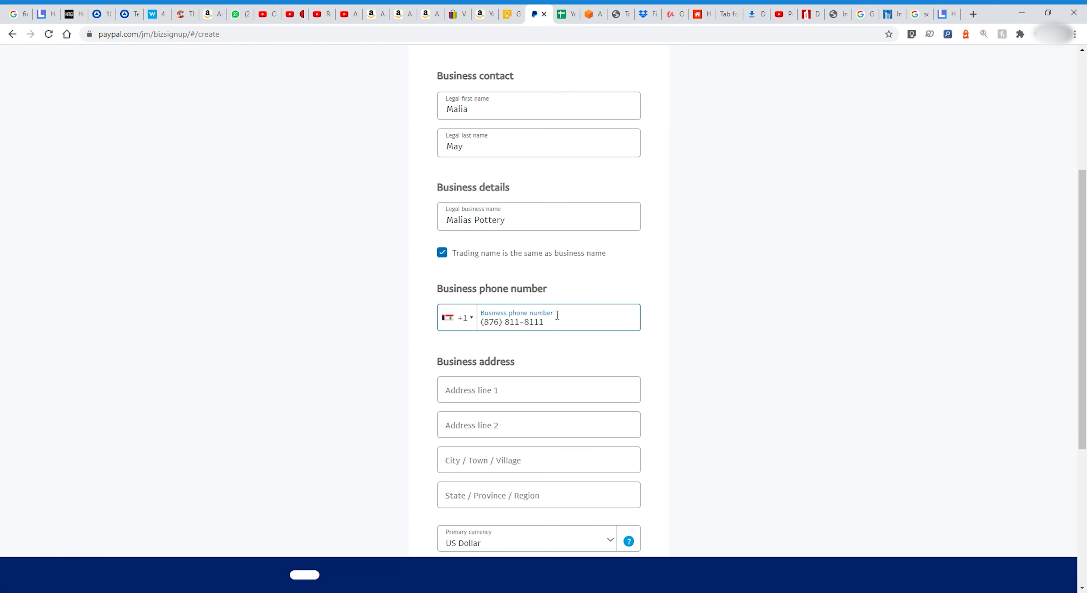
left_click(537, 389)
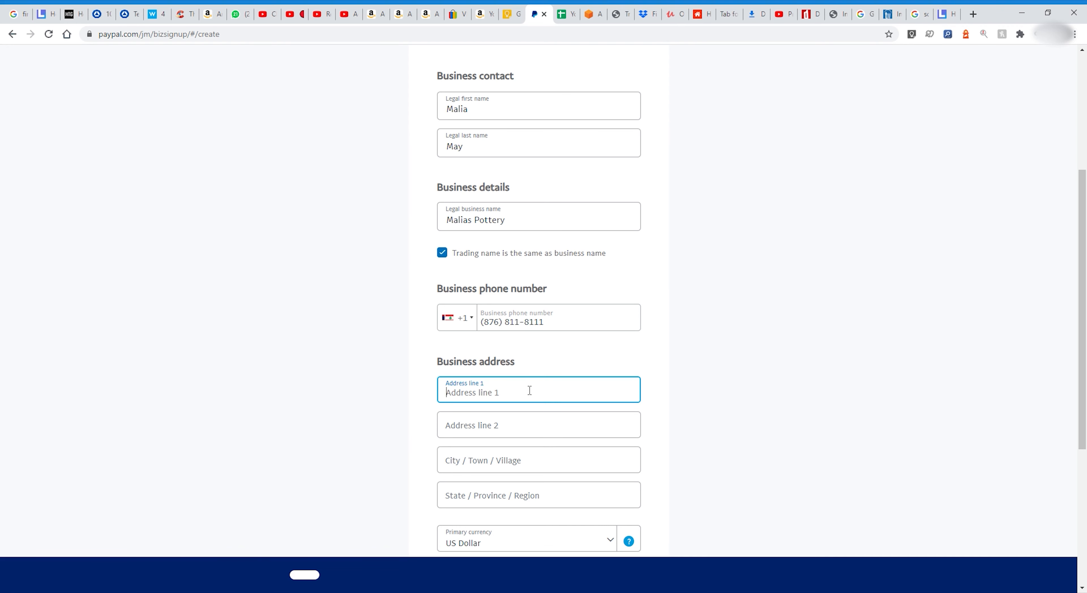
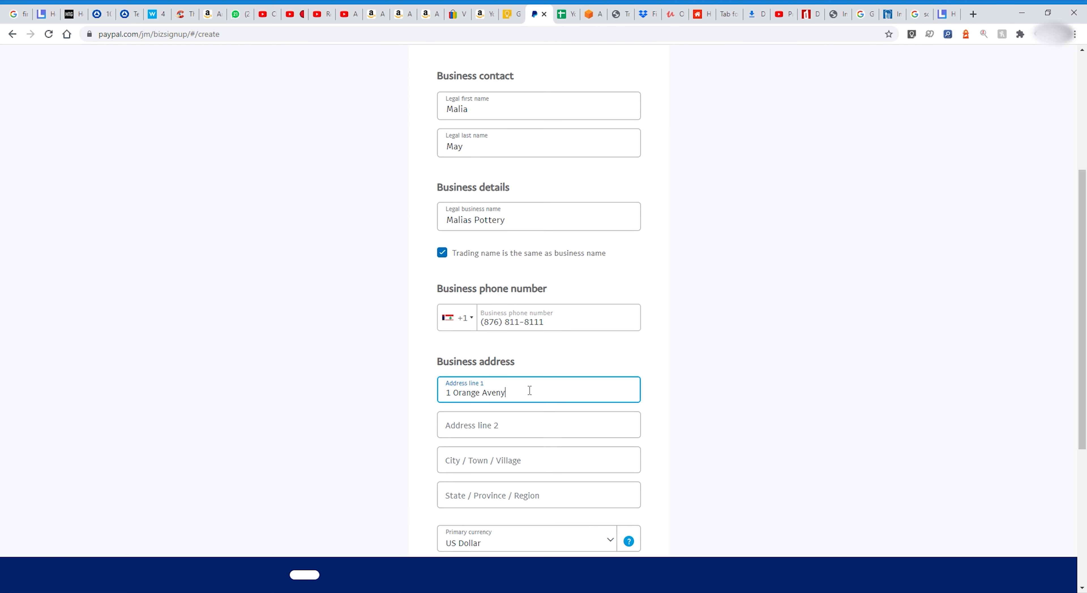
left_click(537, 424)
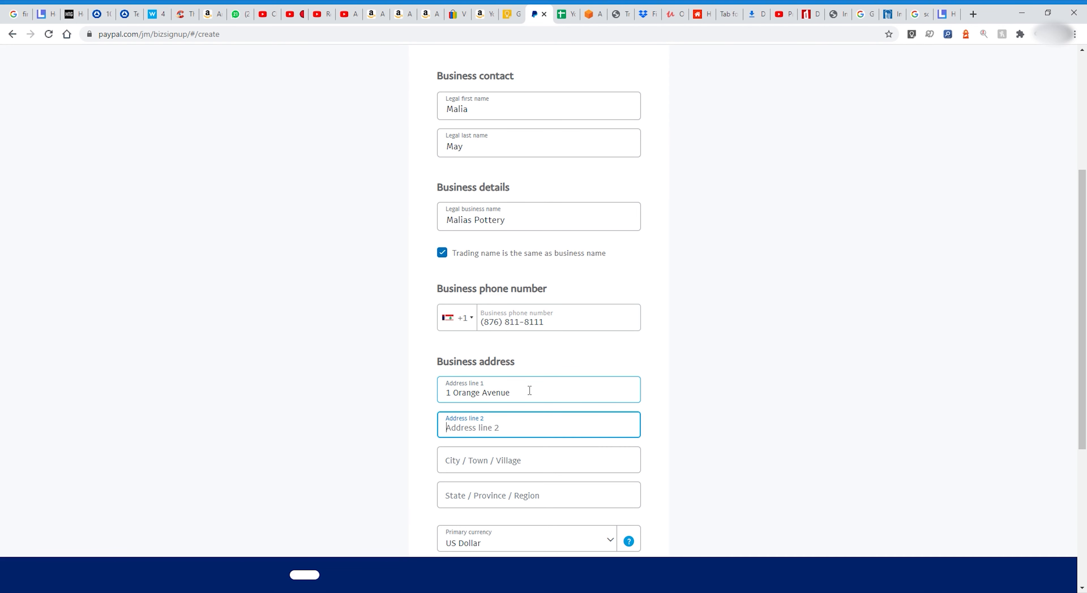
type("King")
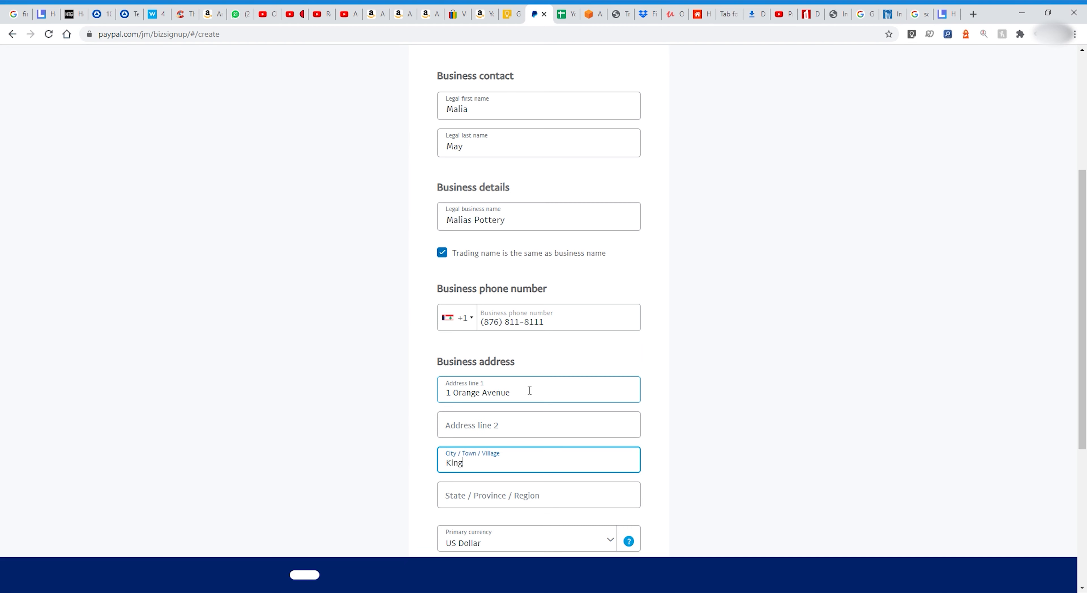
type("Kingston")
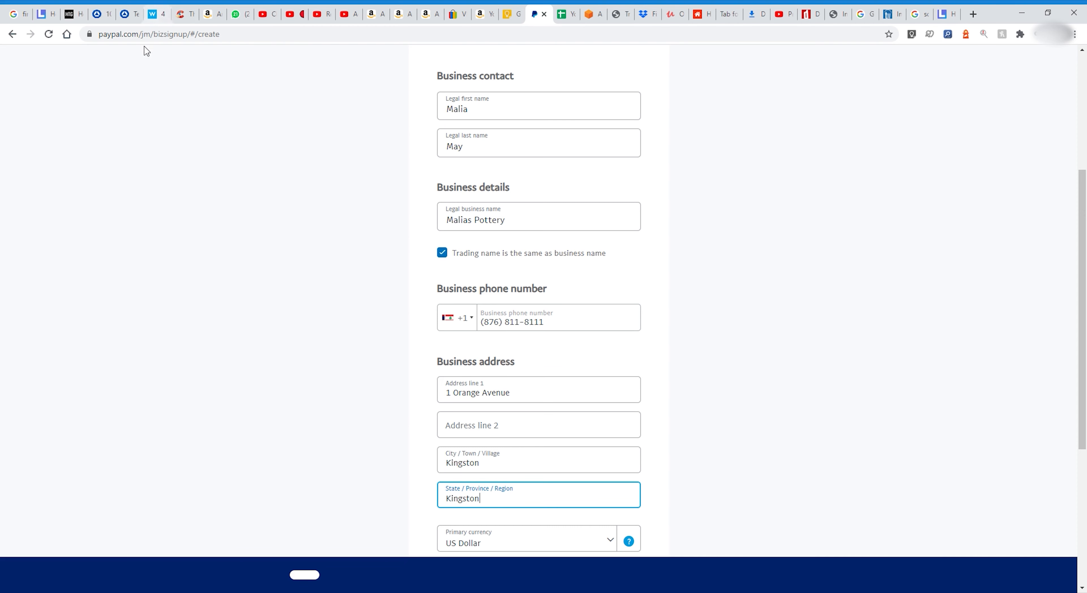
mouse_move(683, 425)
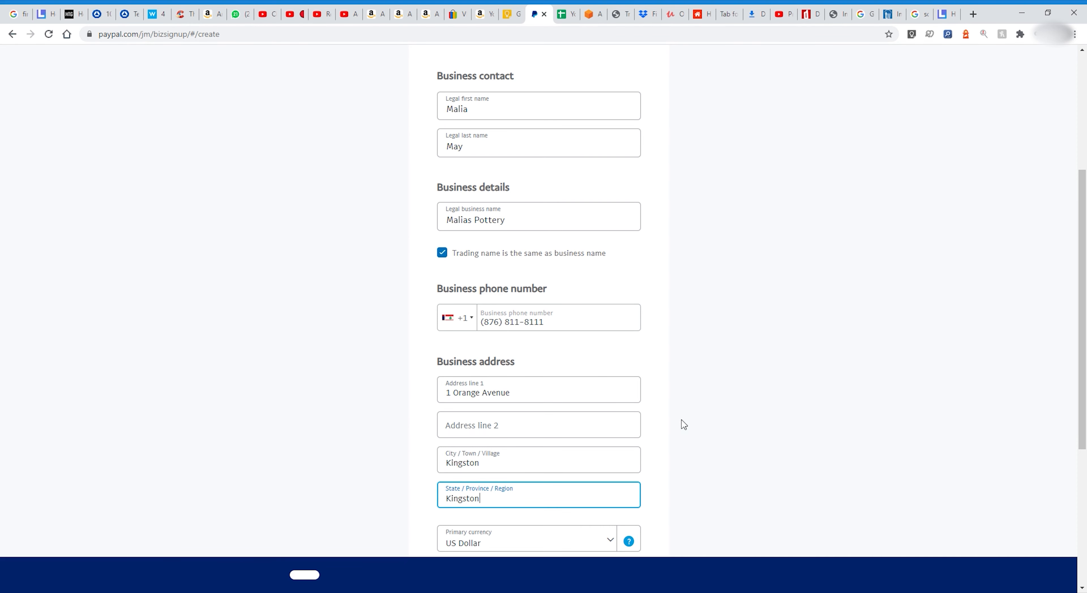
Step: Scroll down to the currency and user agreement section of the form
scroll("down", 3)
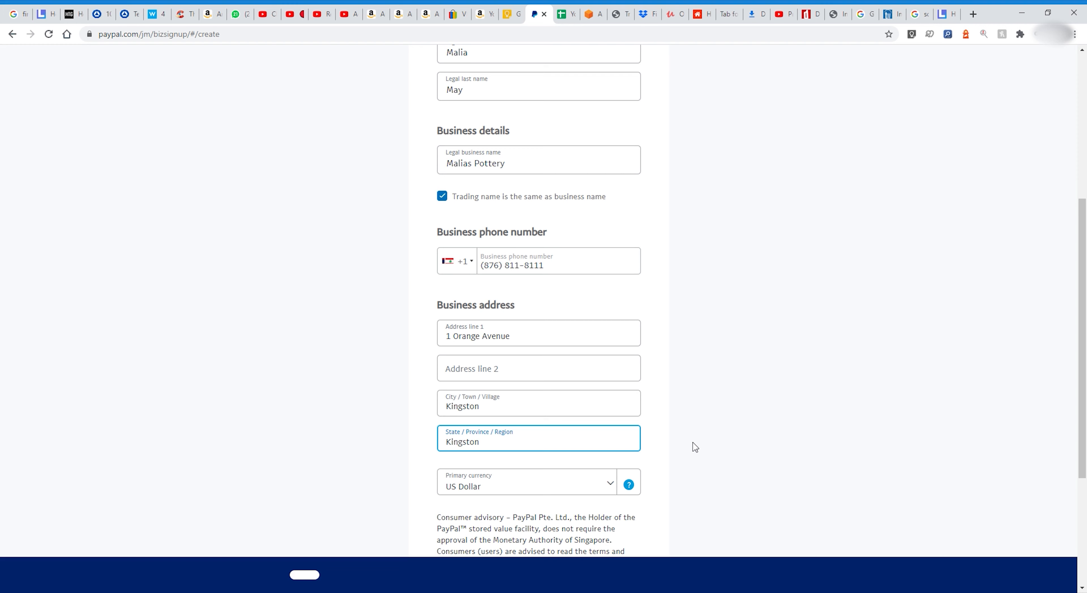
left_click(156, 34)
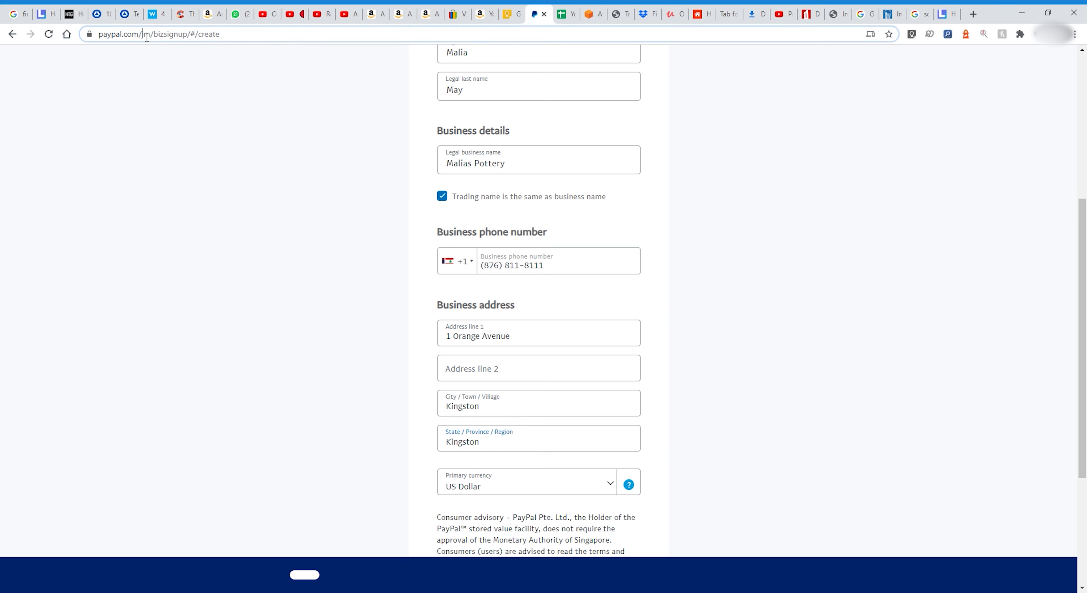
left_click(559, 260)
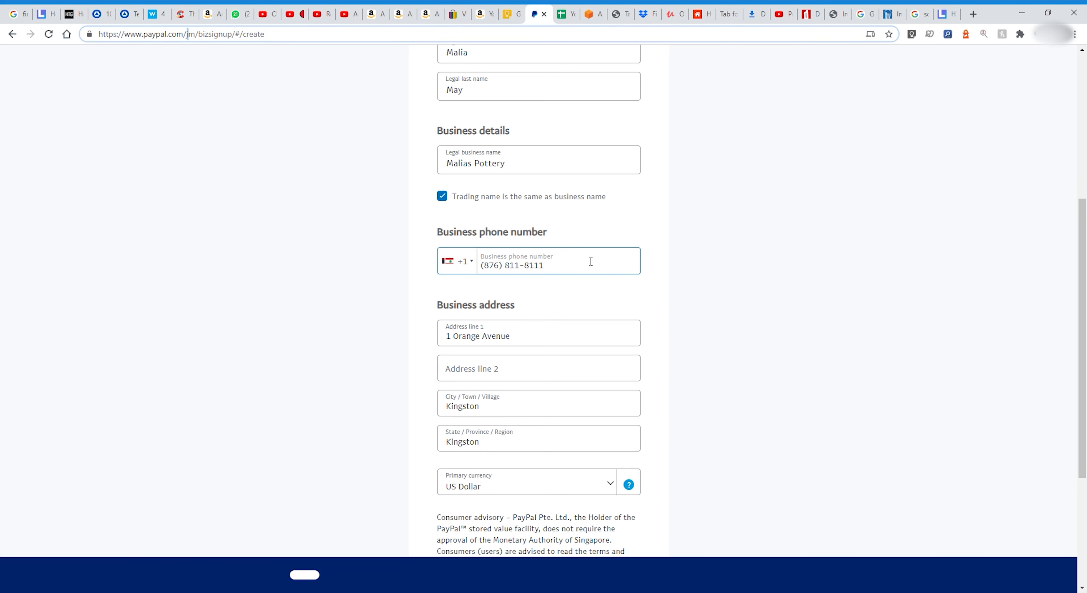
scroll("down", 3)
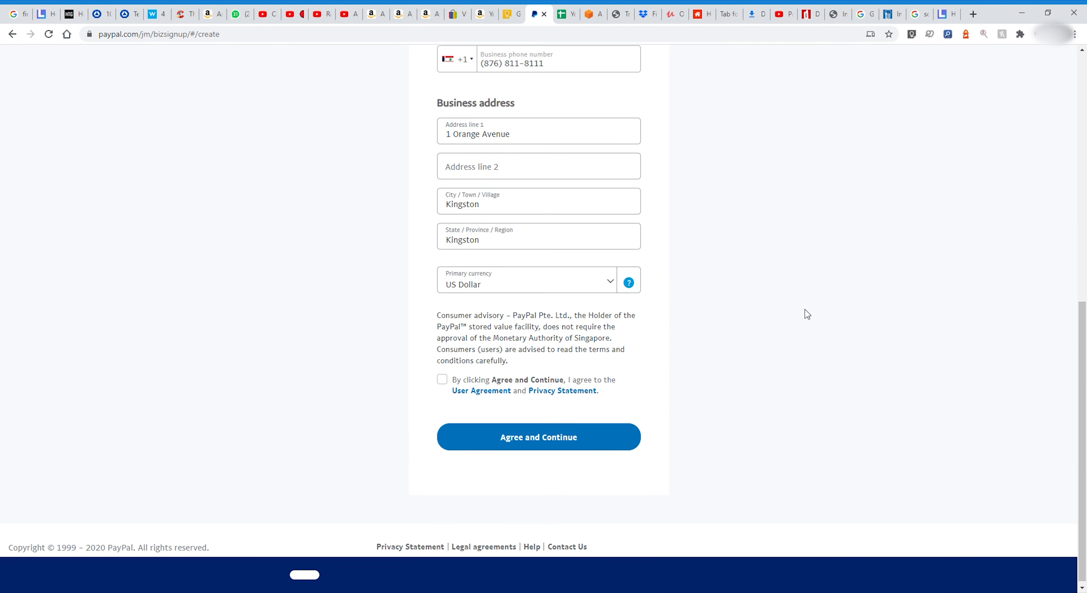
Step: Keep US Dollar as the primary currency
left_click(526, 280)
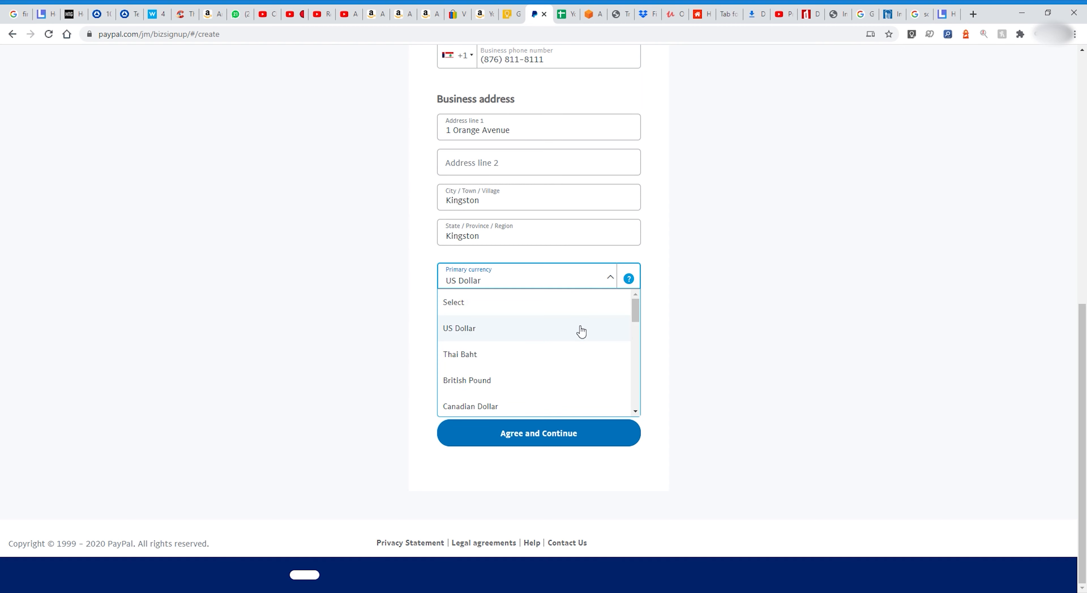
left_click(459, 327)
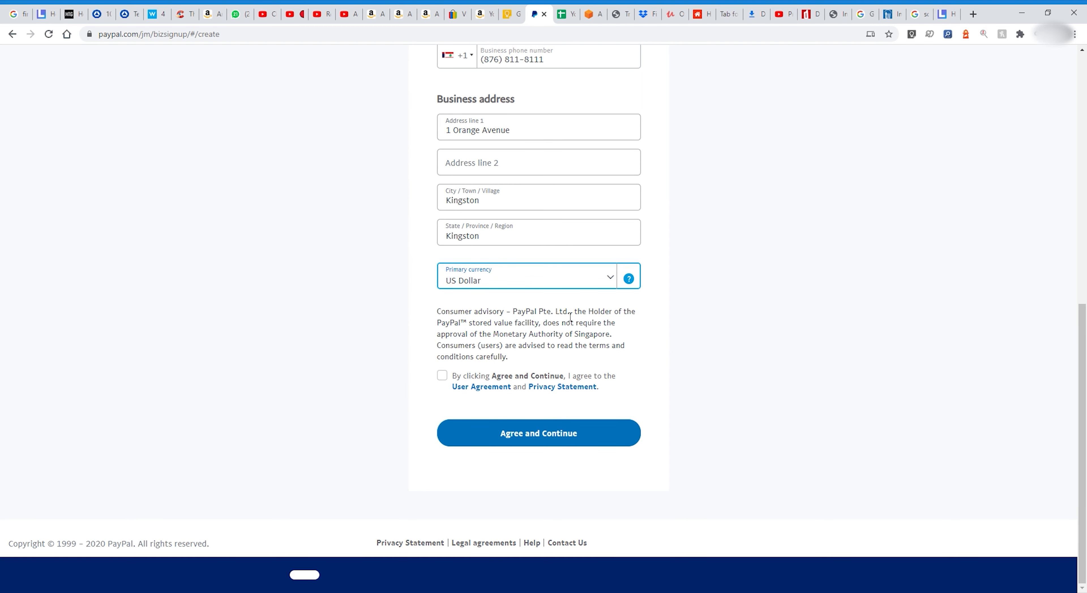
left_click(527, 277)
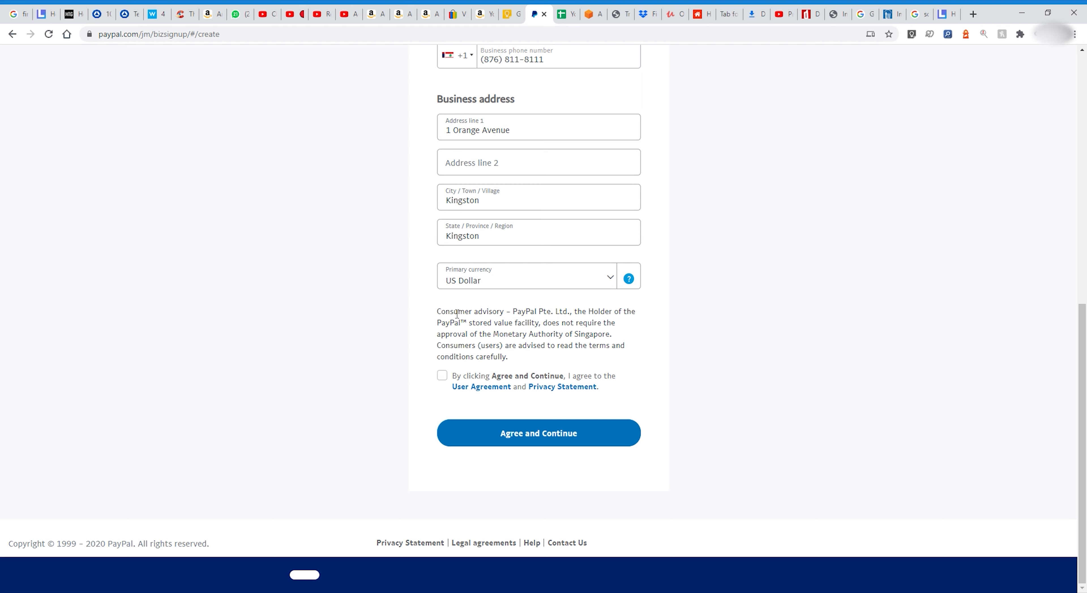
Step: Accept the User Agreement and Privacy Statement and Agree and Continue
left_click(442, 375)
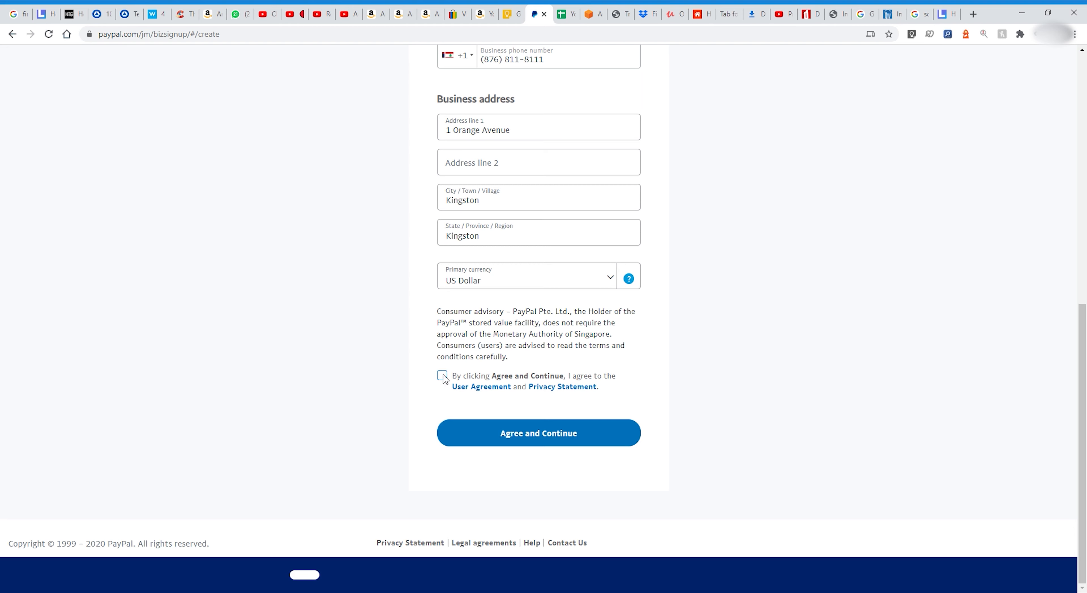
left_click(441, 375)
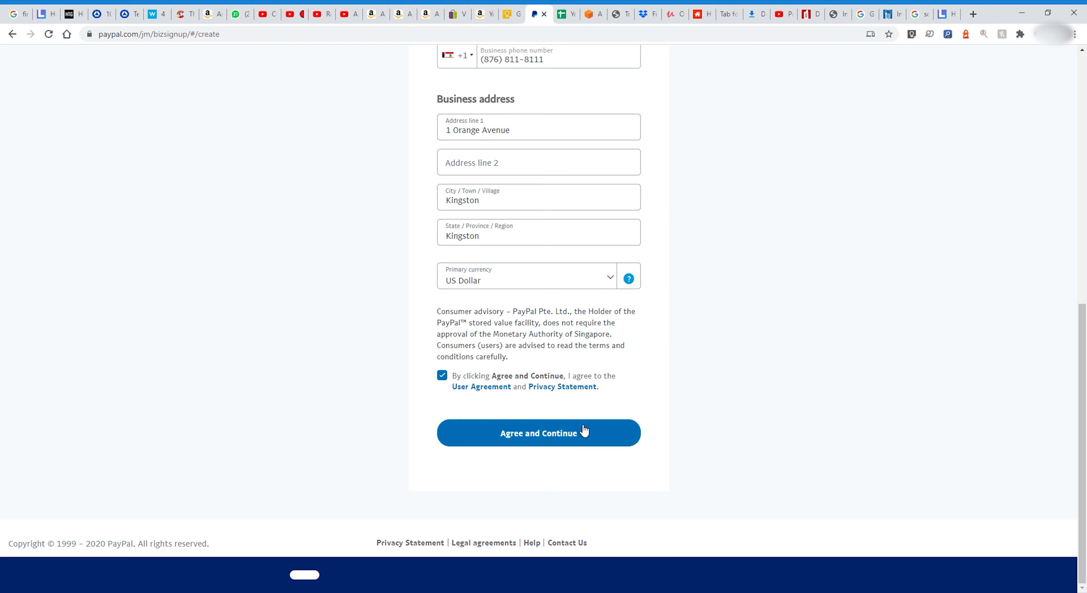
left_click(538, 432)
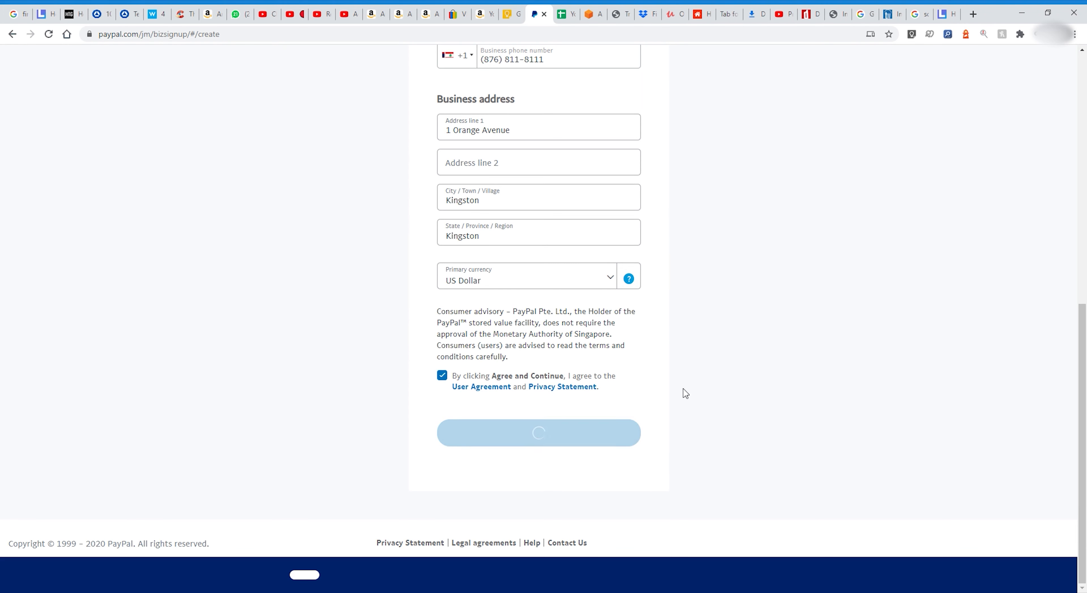
left_click(538, 432)
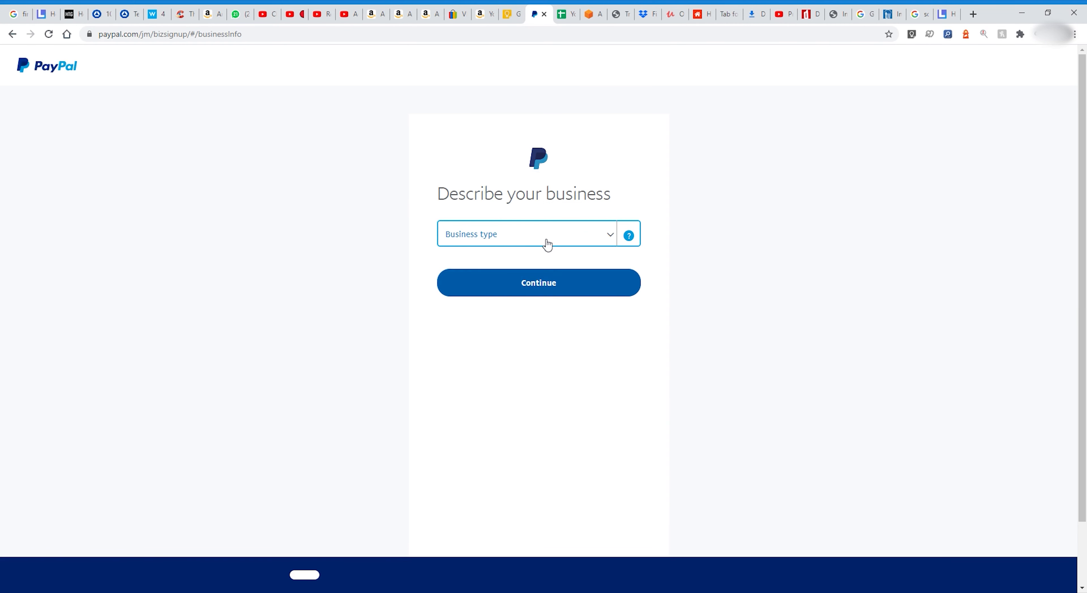
Step: Set business type Individual/Sole Proprietorship and category Miscellaneous Home Furnishing Specialty Stores via keyword Pottery
left_click(527, 234)
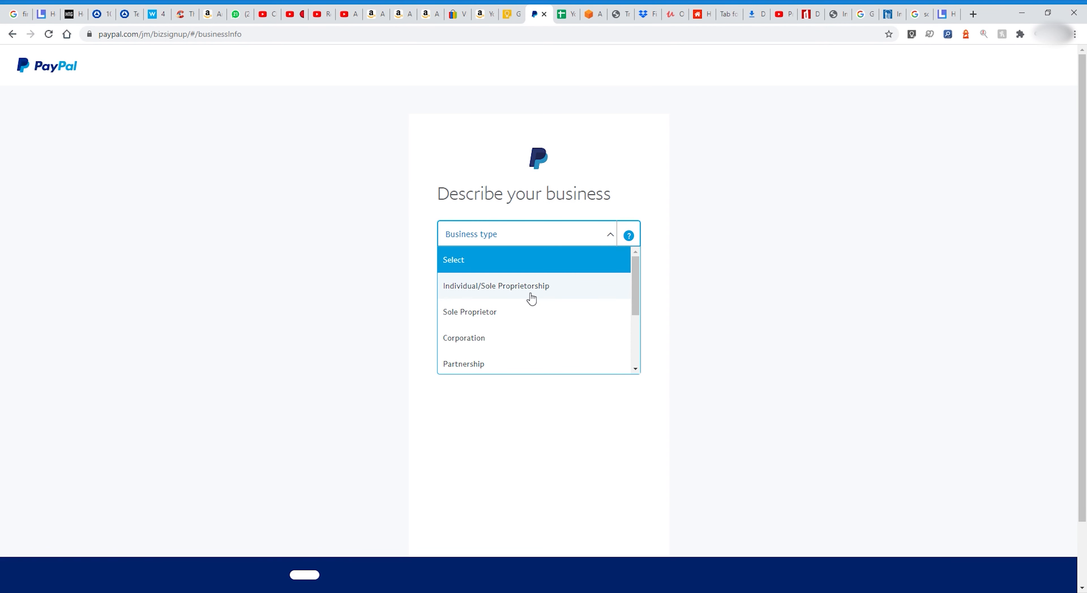
mouse_move(515, 297)
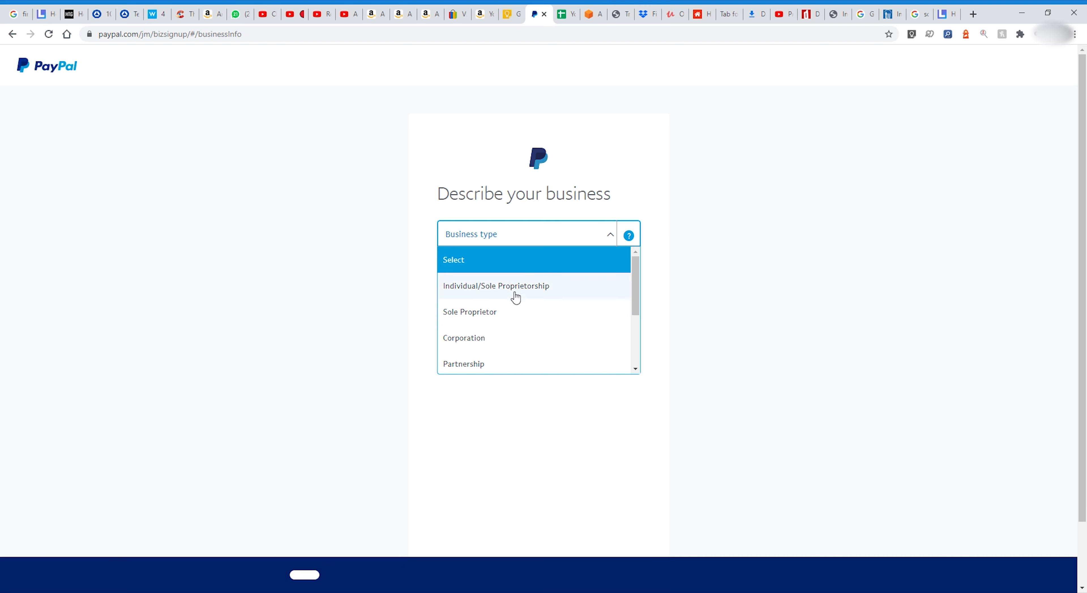
left_click(495, 285)
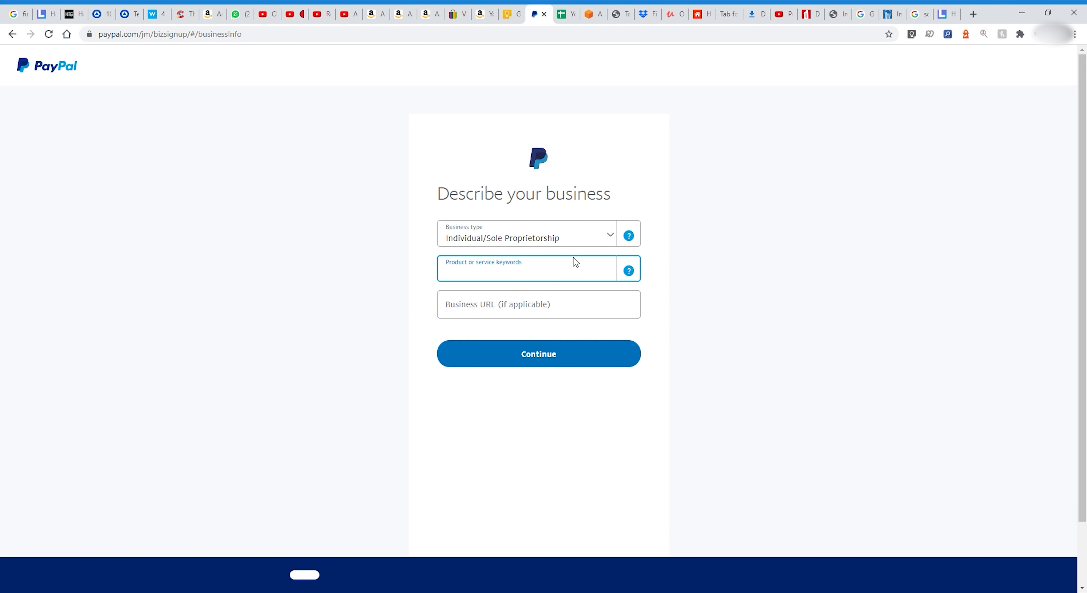
type("Pottery")
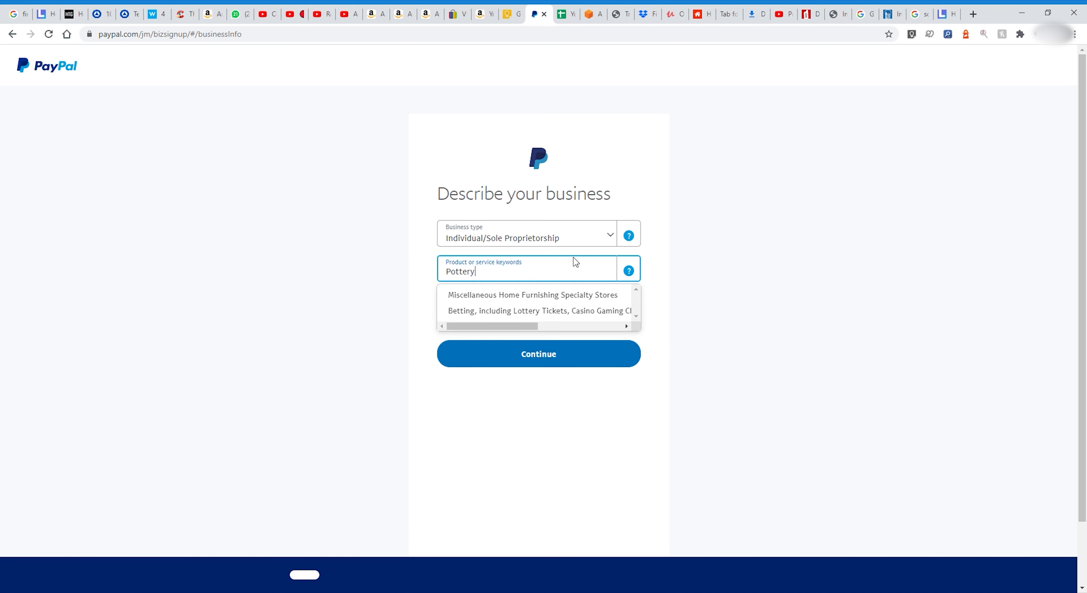
mouse_move(584, 246)
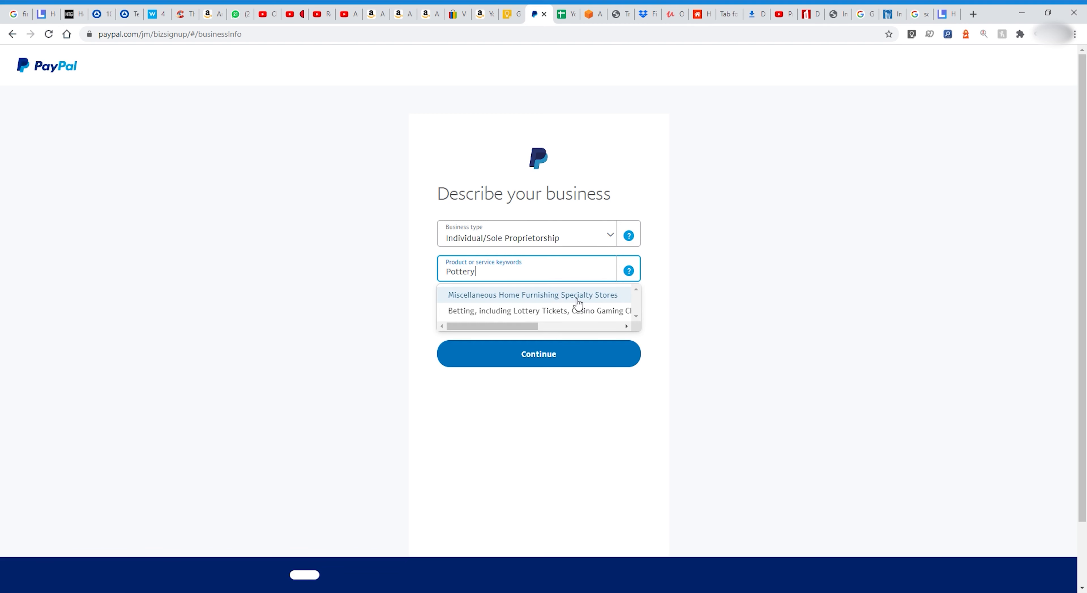
left_click(532, 295)
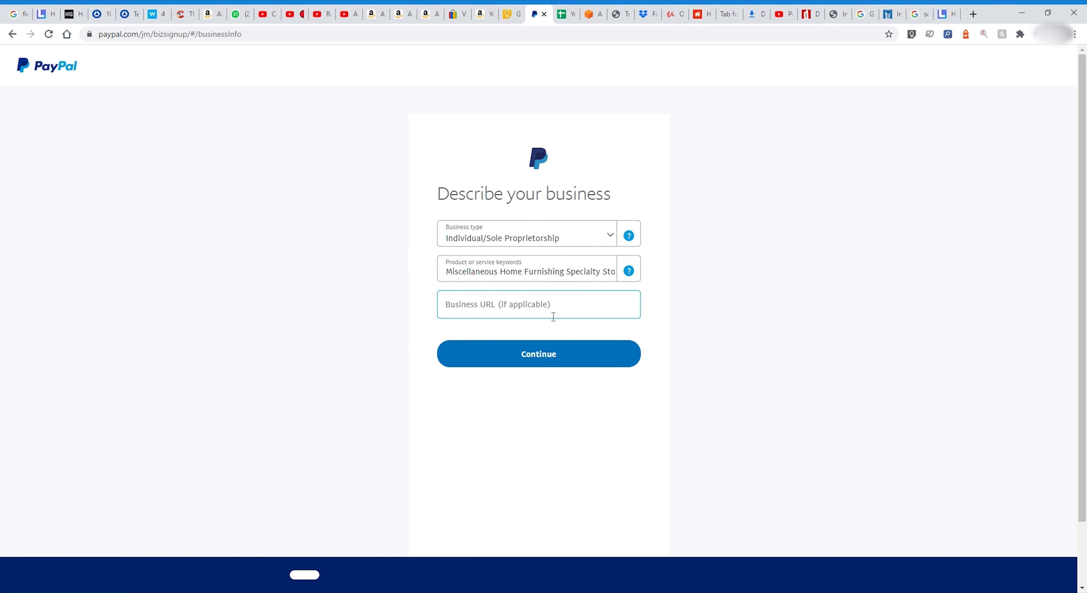
left_click(538, 303)
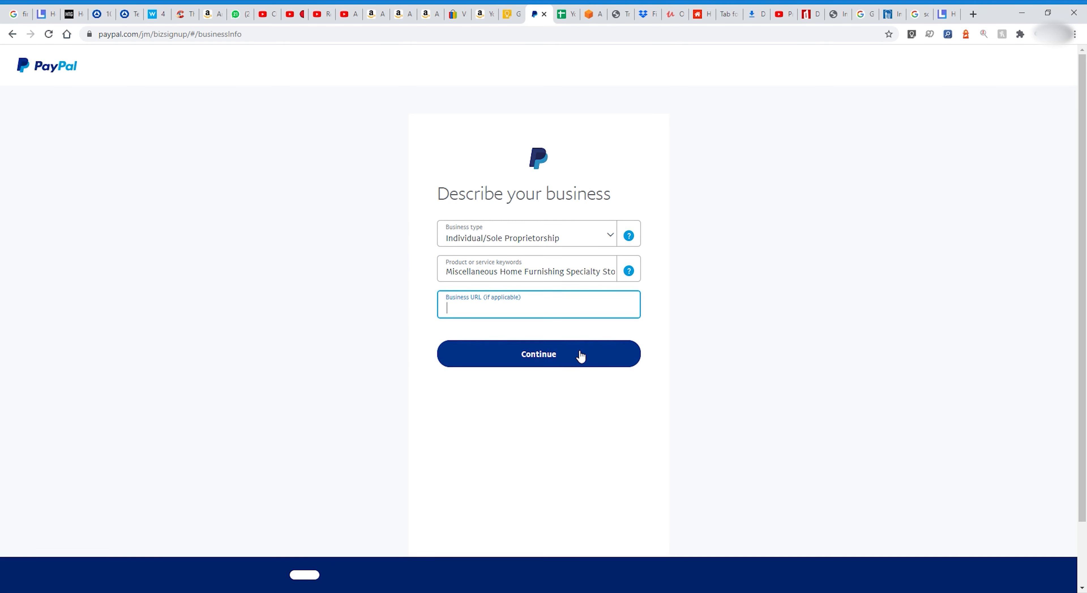
Step: Submit the business description and enter the birth date with month January and year 199x
left_click(538, 355)
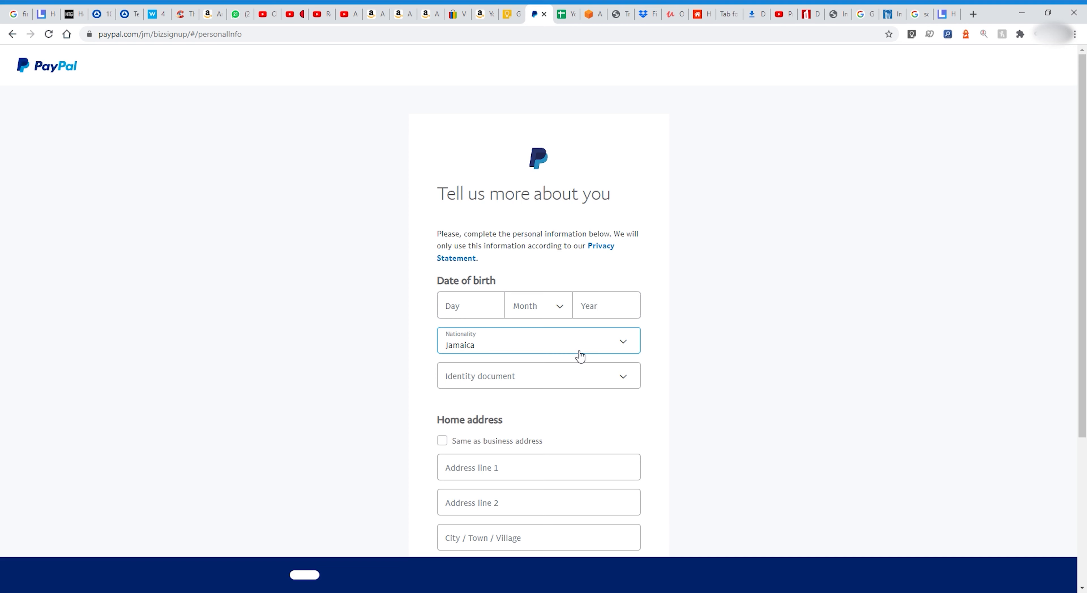
left_click(469, 306)
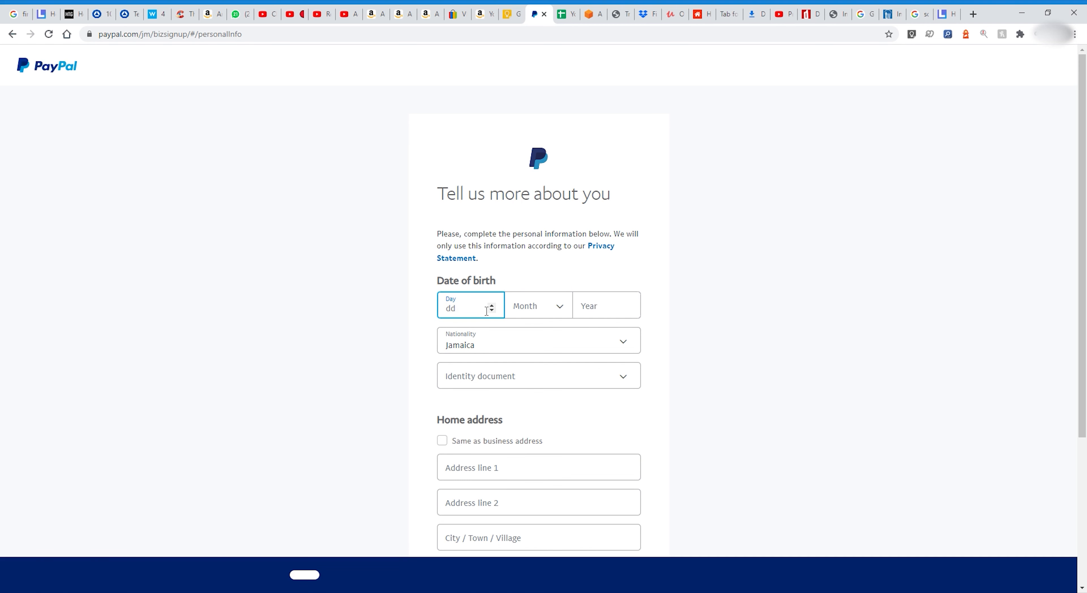
mouse_move(485, 309)
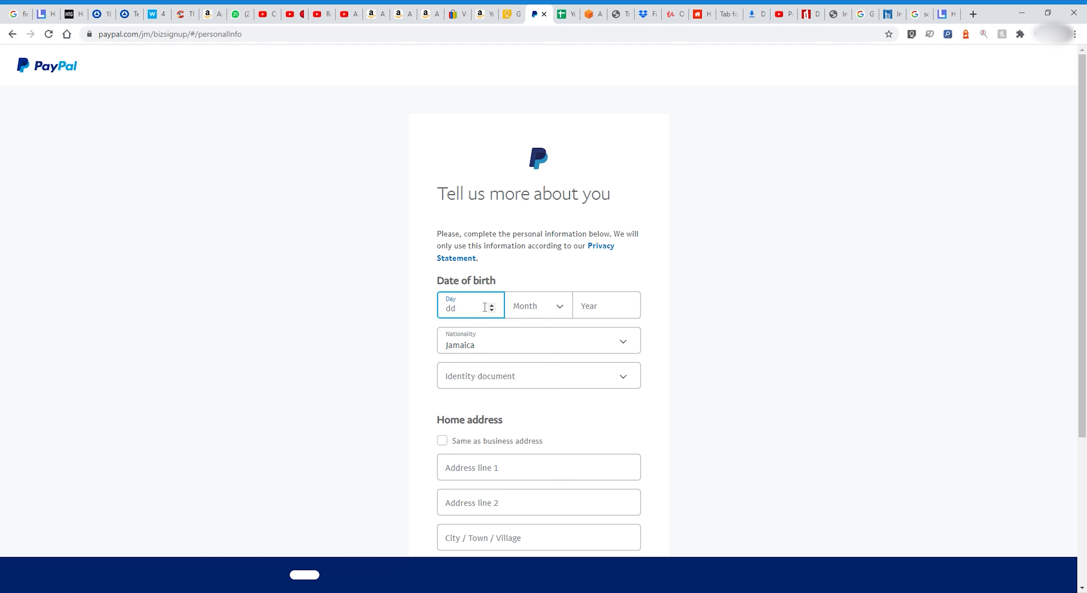
left_click(537, 306)
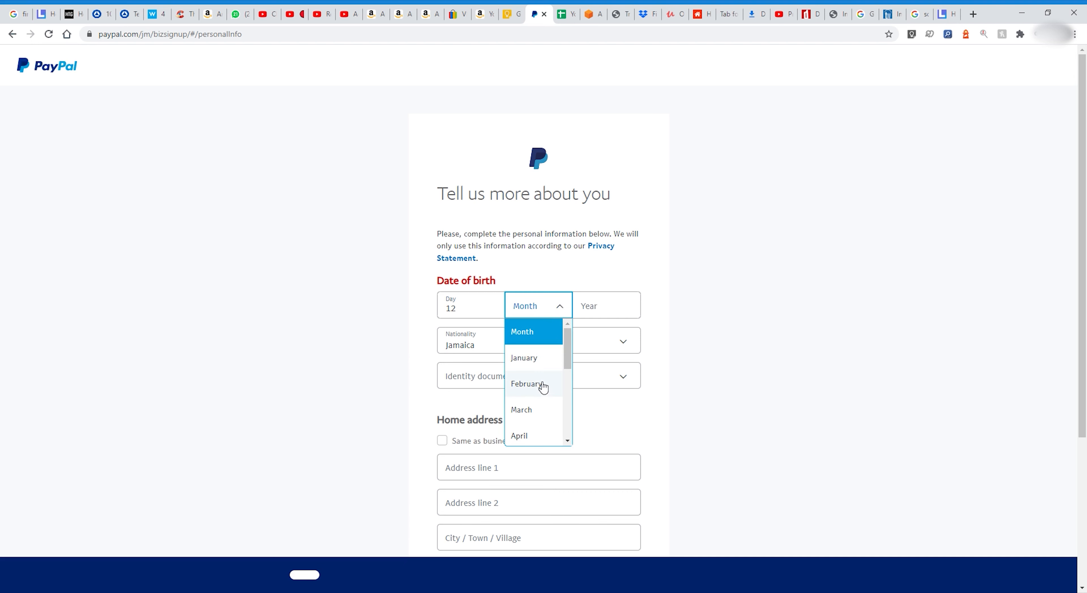
left_click(523, 358)
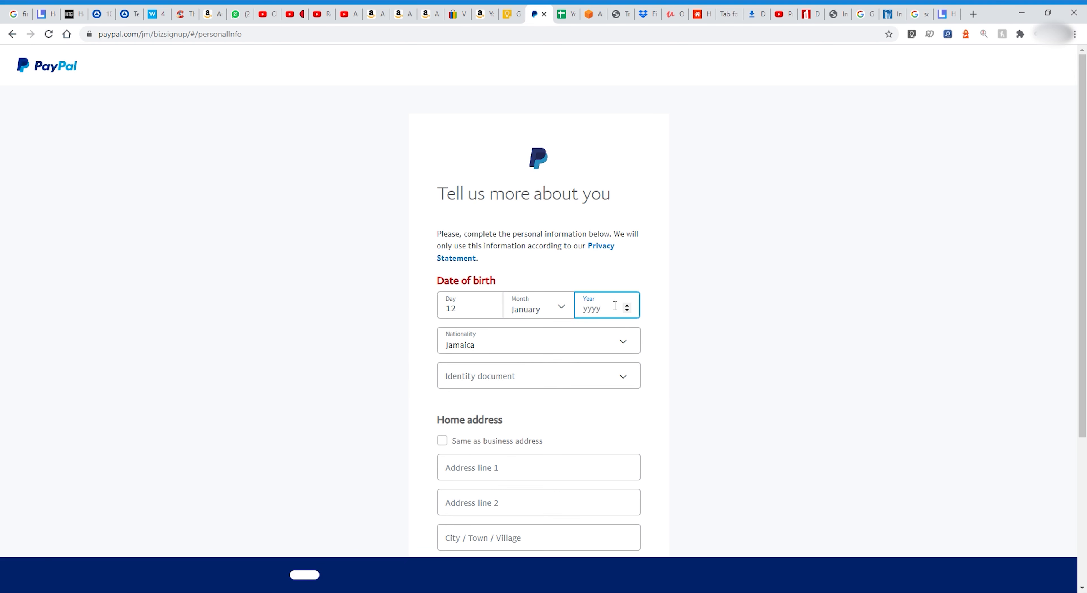
type("1990")
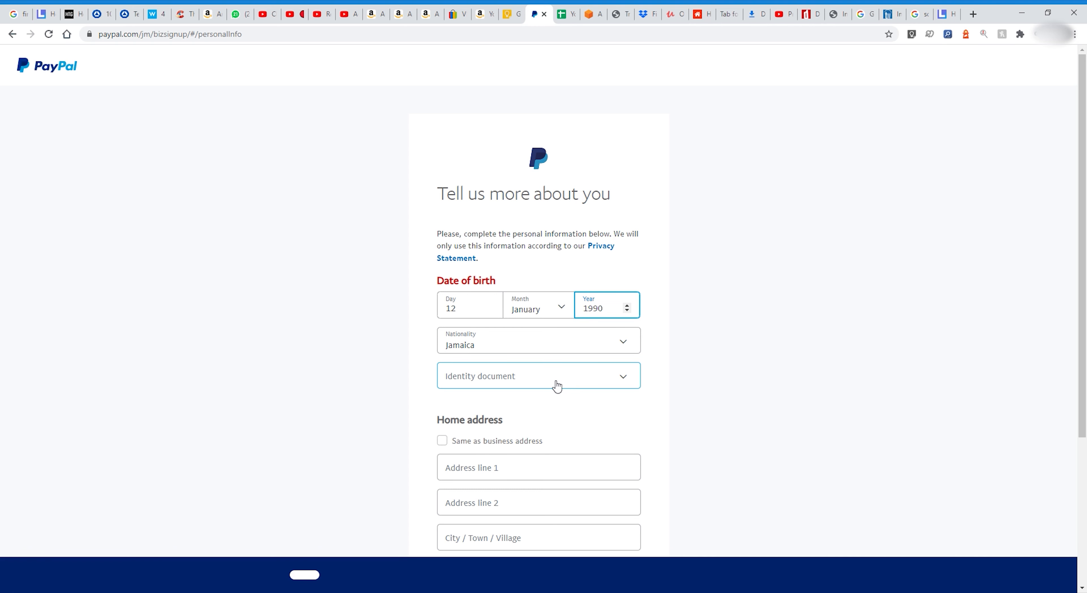
left_click(556, 377)
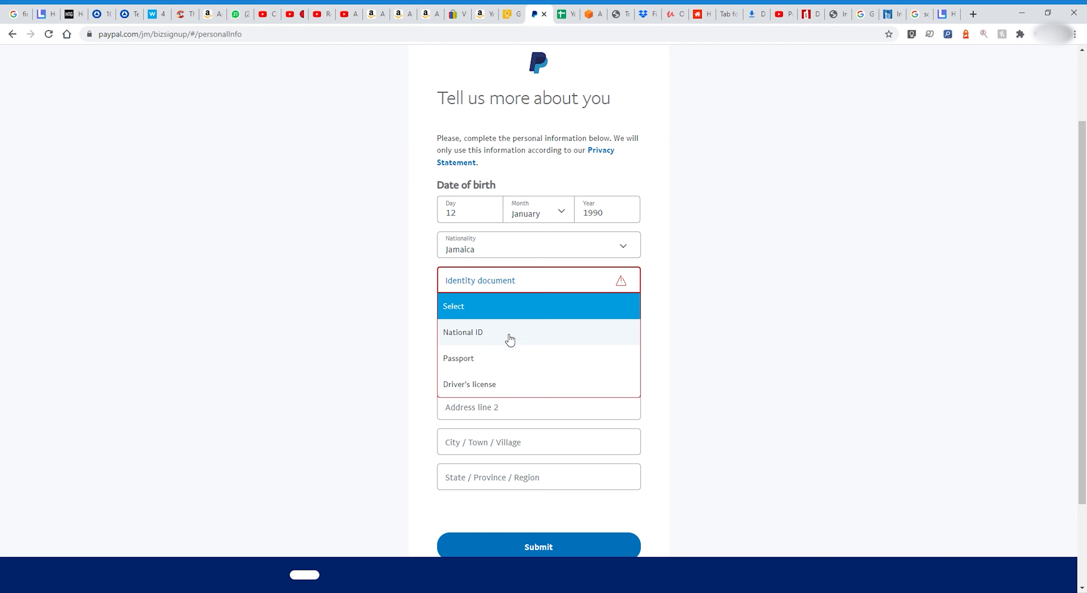
mouse_move(512, 338)
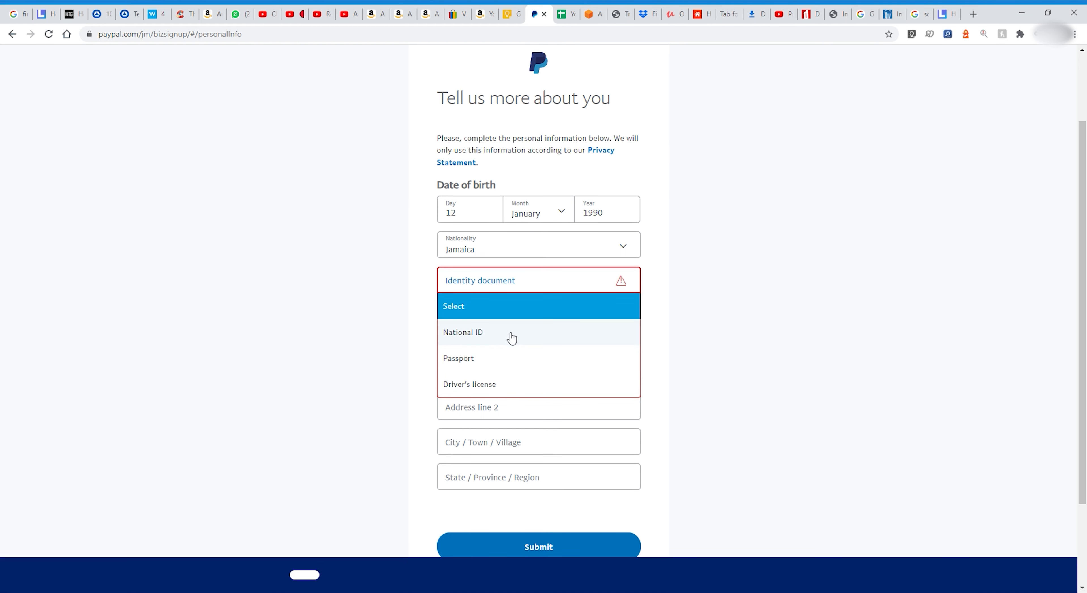
left_click(463, 332)
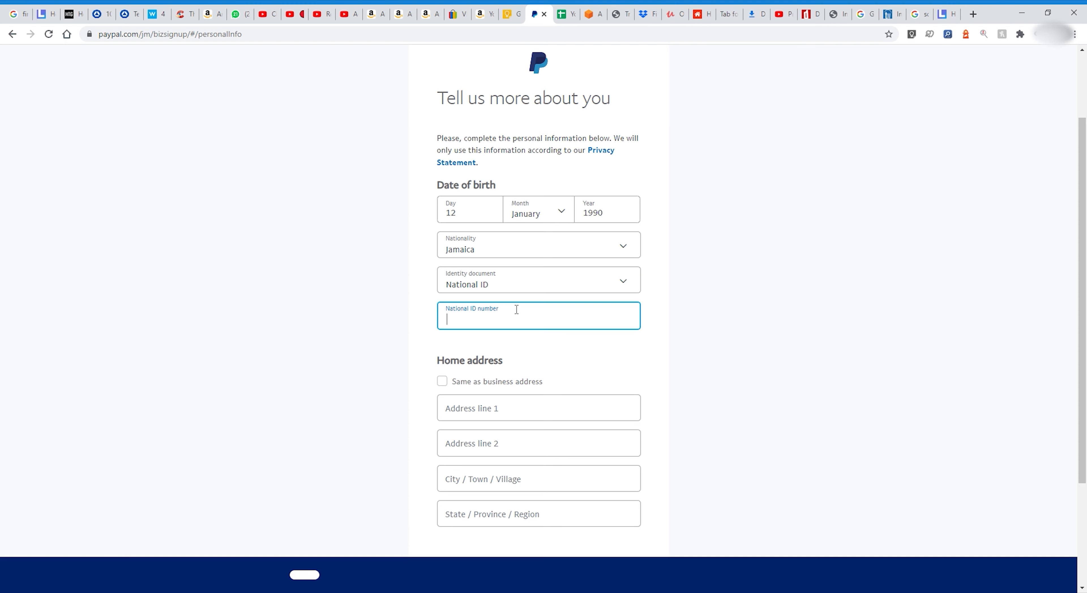
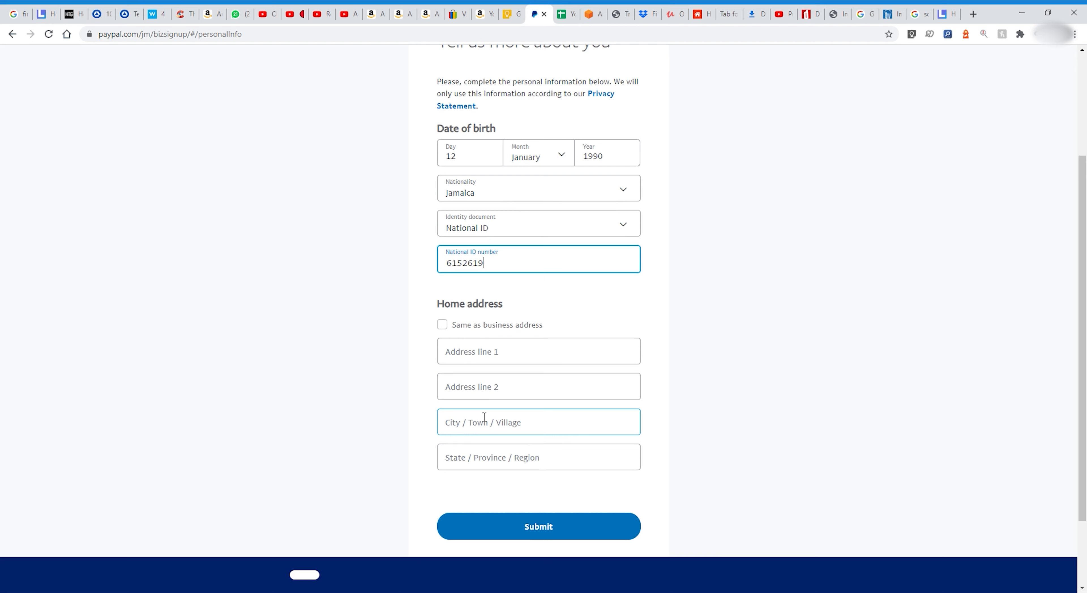
left_click(442, 324)
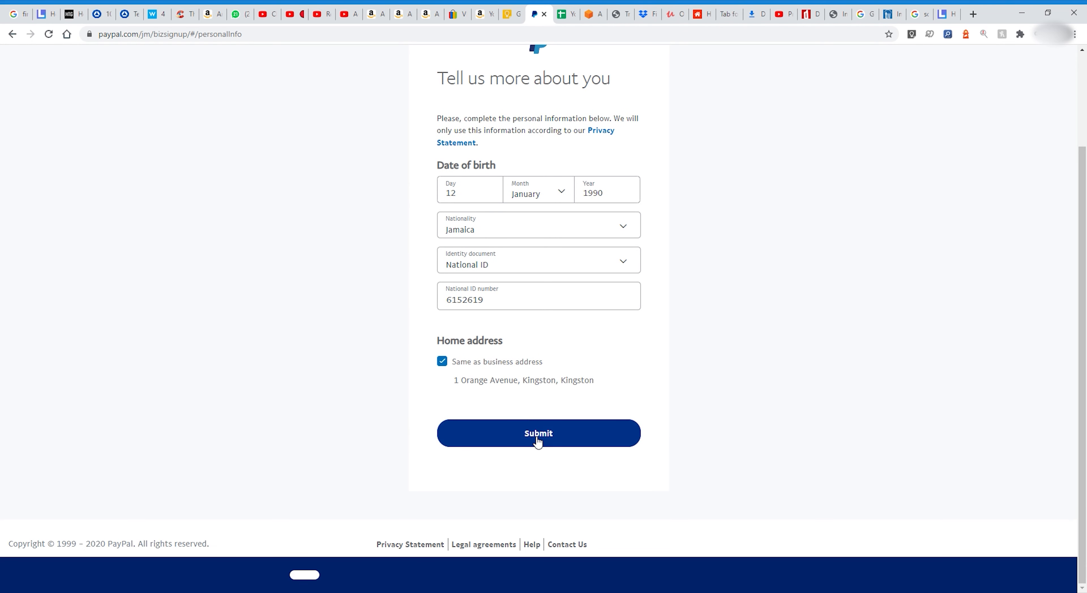
left_click(537, 433)
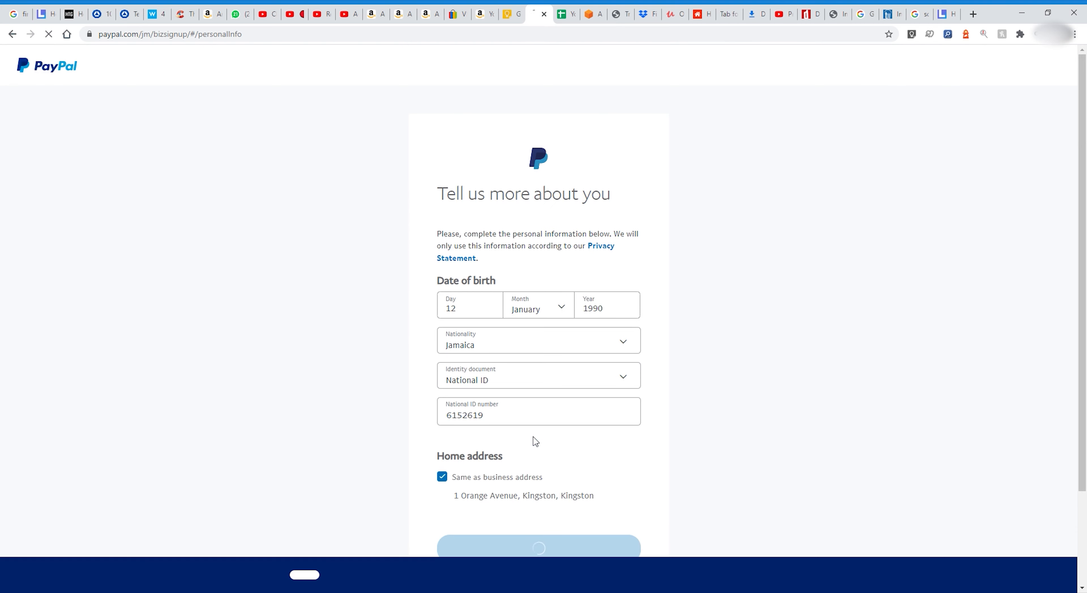
Step: Finish the submission so the PayPal business account welcome page loads
left_click(538, 547)
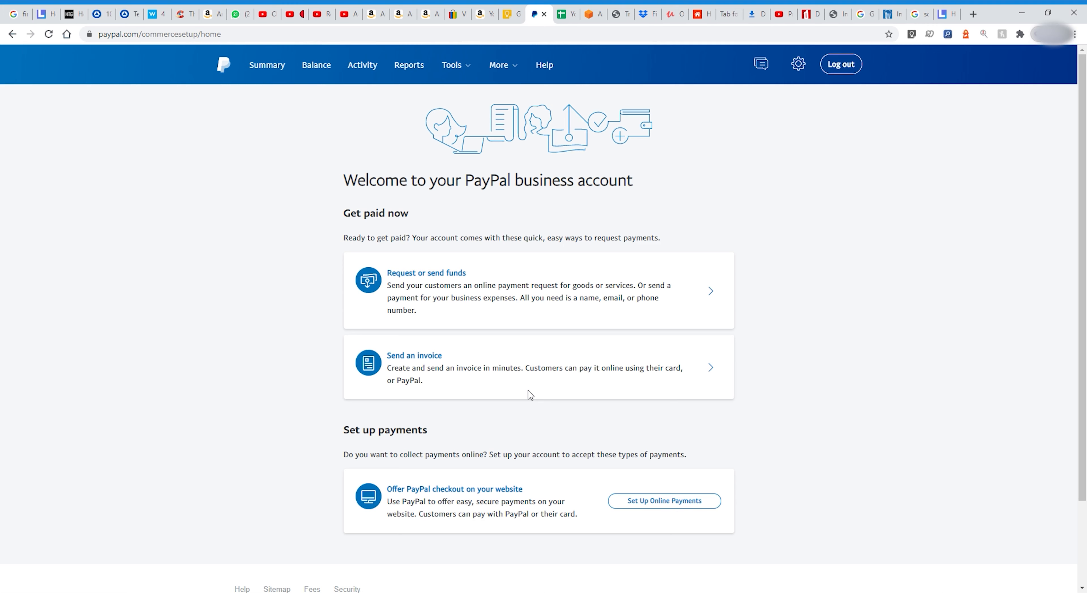
mouse_move(1022, 228)
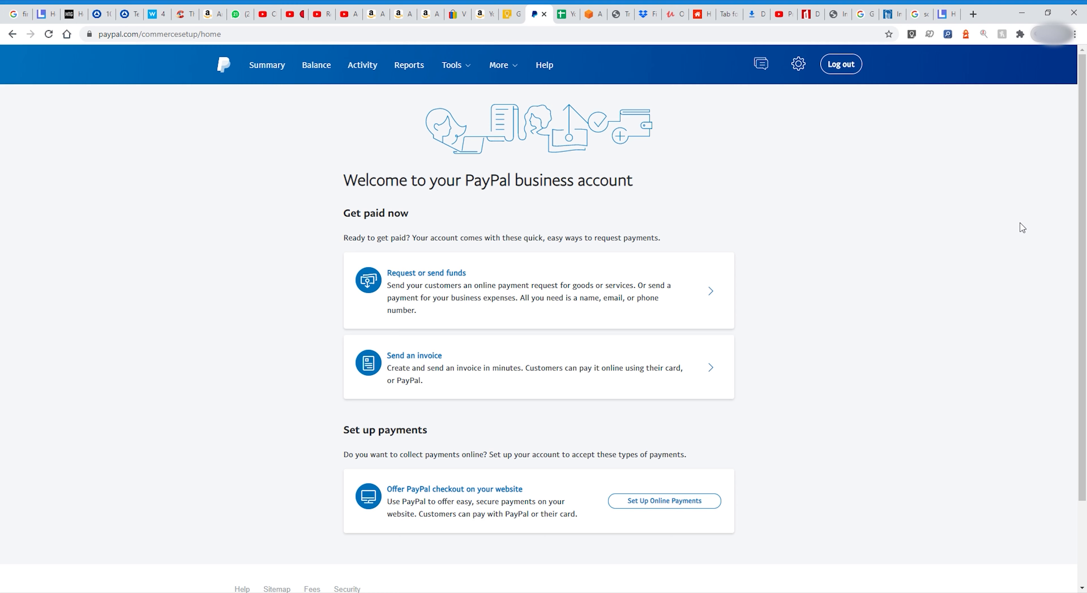
mouse_move(413, 424)
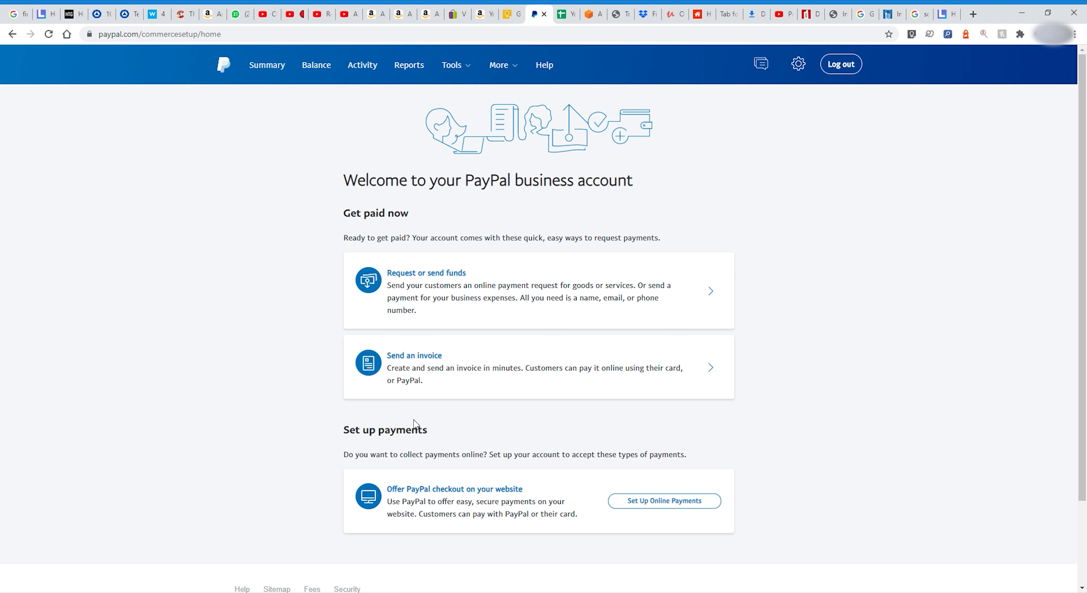
mouse_move(663, 500)
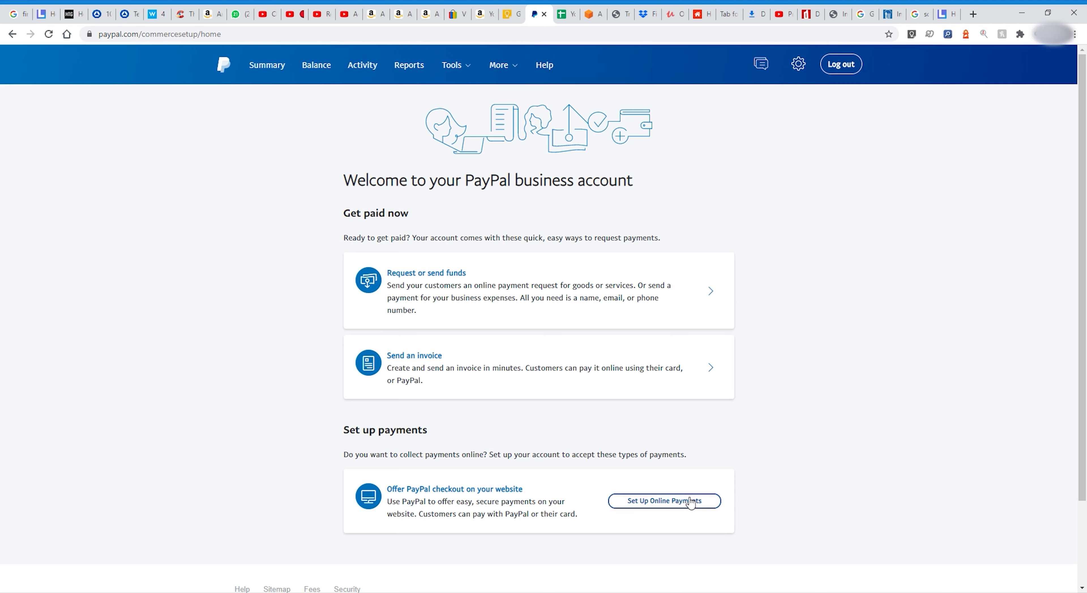
mouse_move(467, 362)
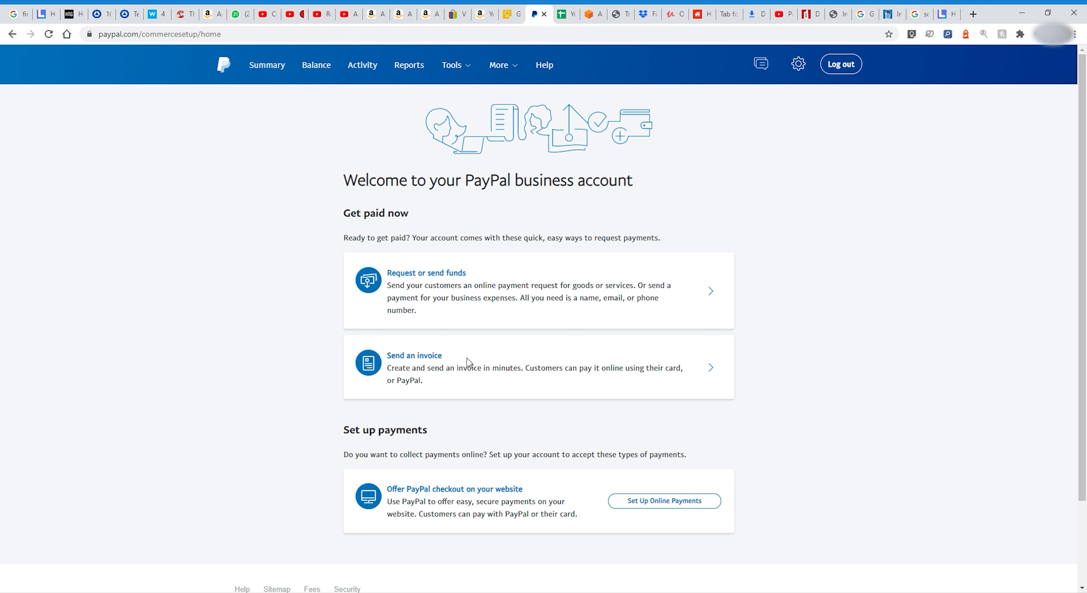
mouse_move(481, 279)
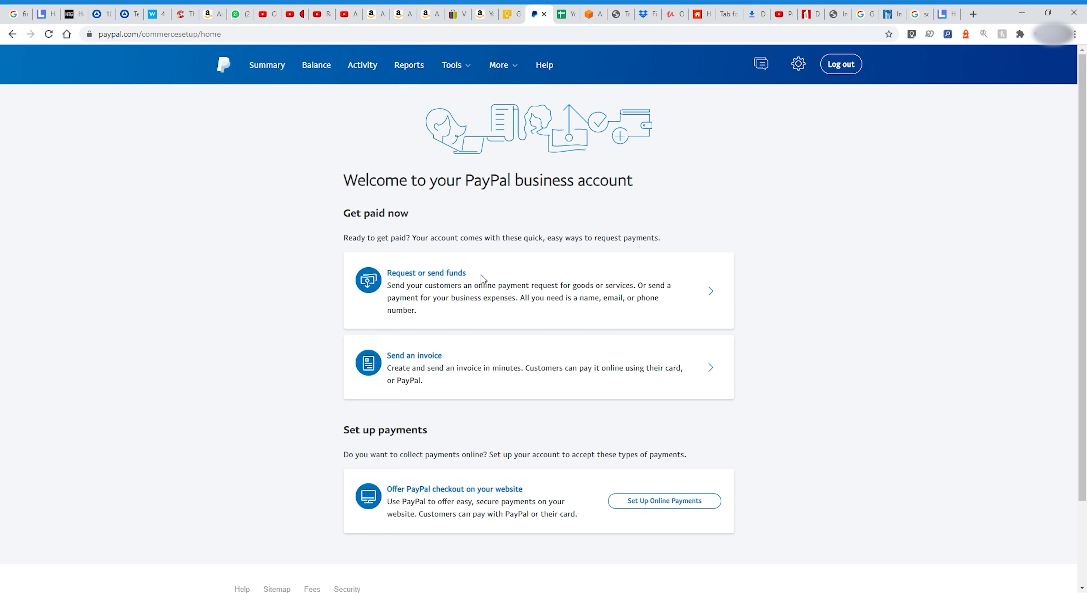
mouse_move(1009, 271)
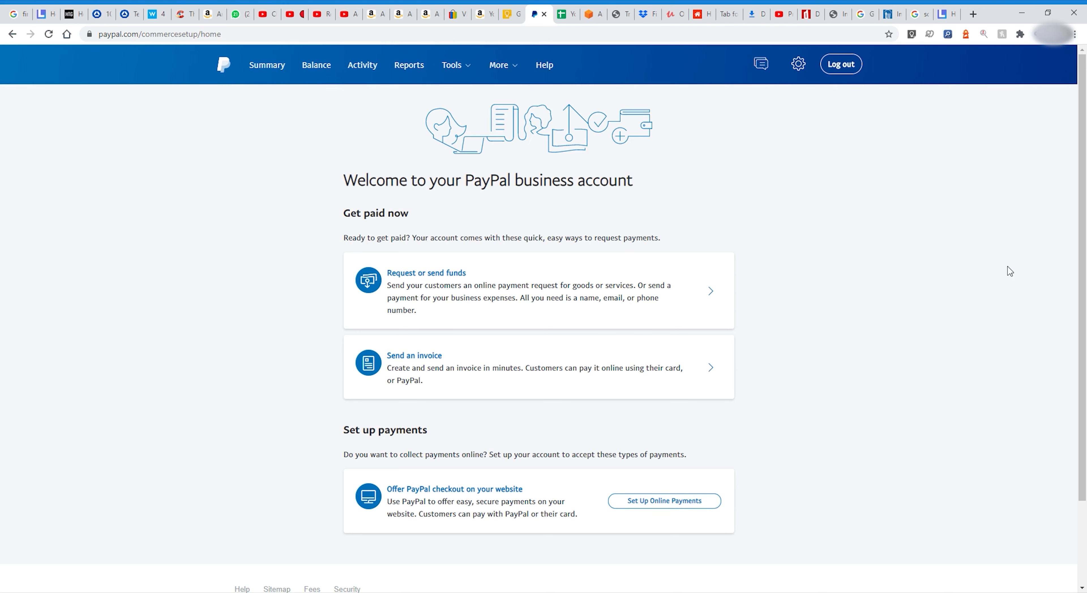
mouse_move(799, 192)
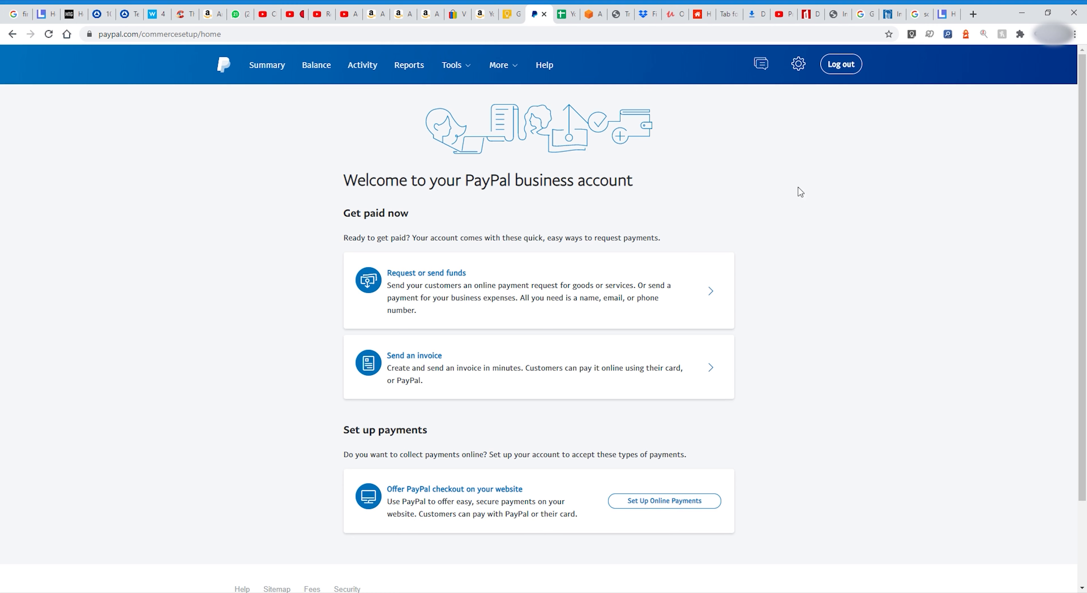
Step: Browse the More and Tools menus of the new business account
left_click(451, 65)
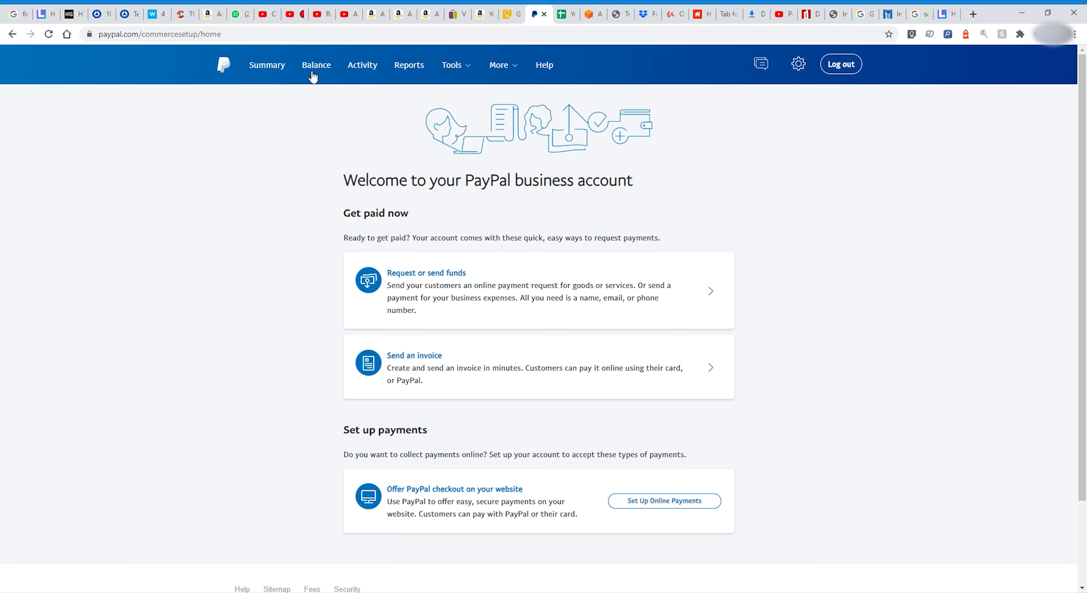
left_click(499, 65)
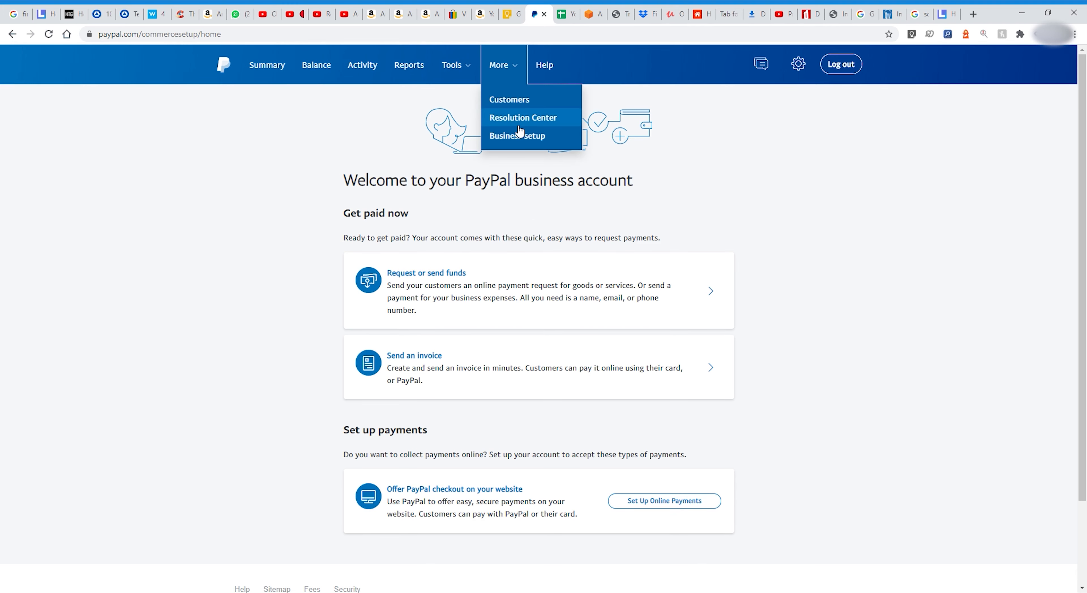
left_click(516, 135)
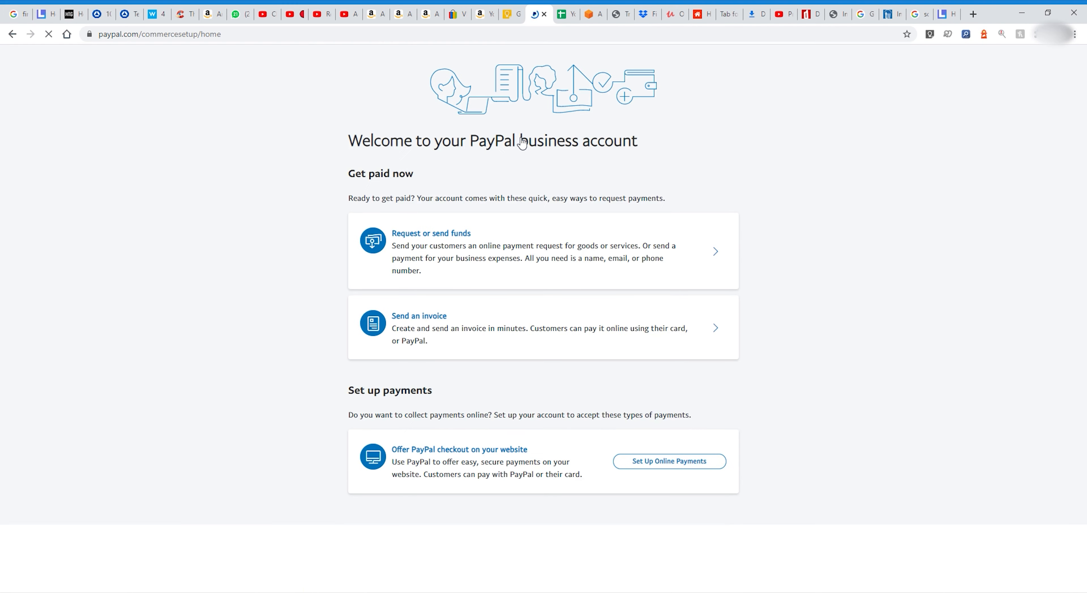
left_click(499, 64)
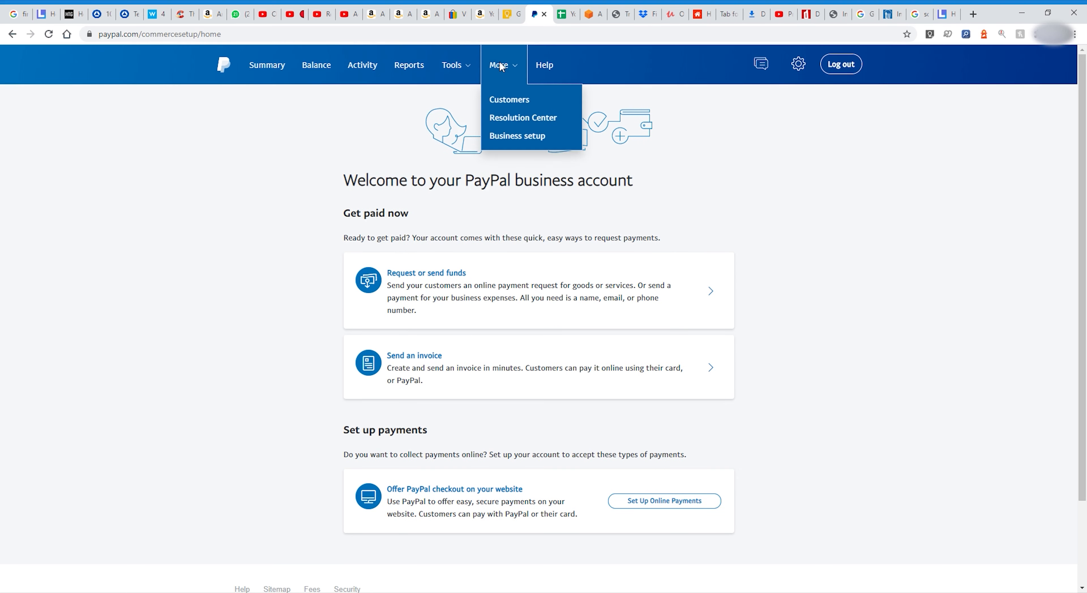
left_click(451, 65)
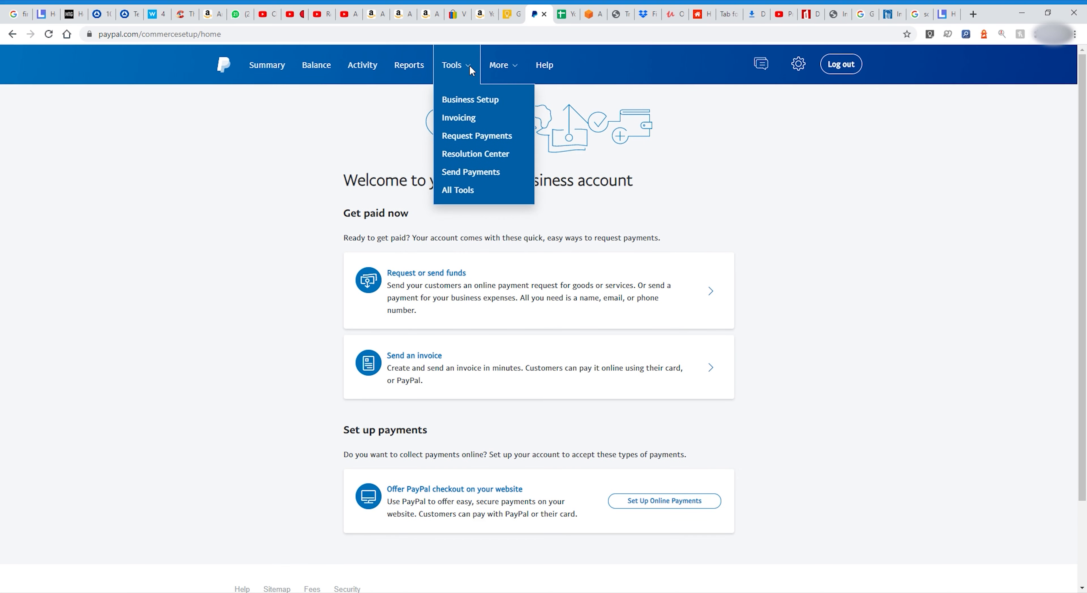
mouse_move(442, 68)
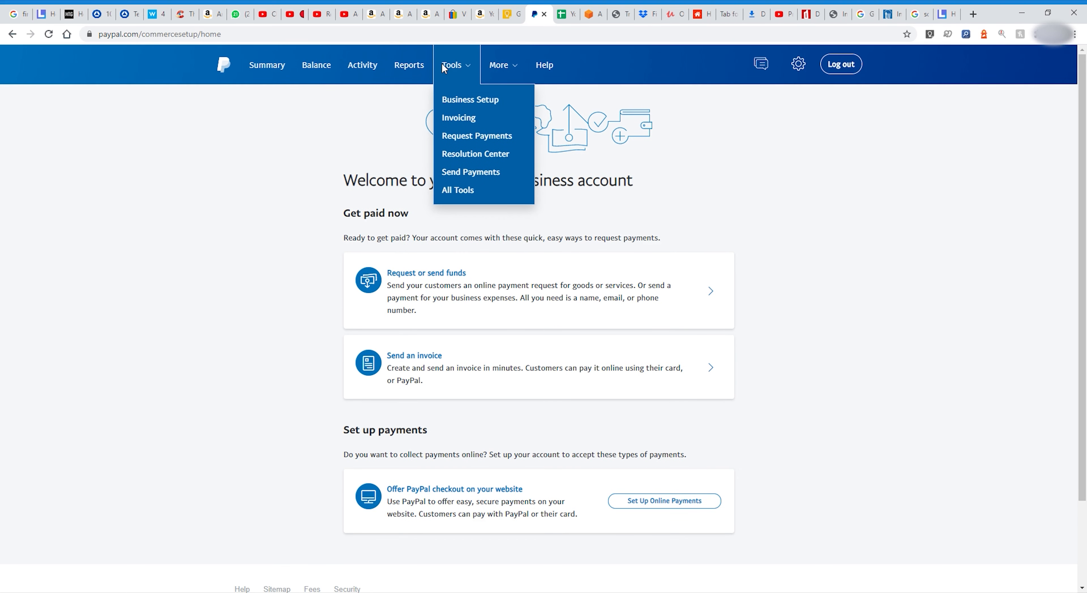
mouse_move(449, 67)
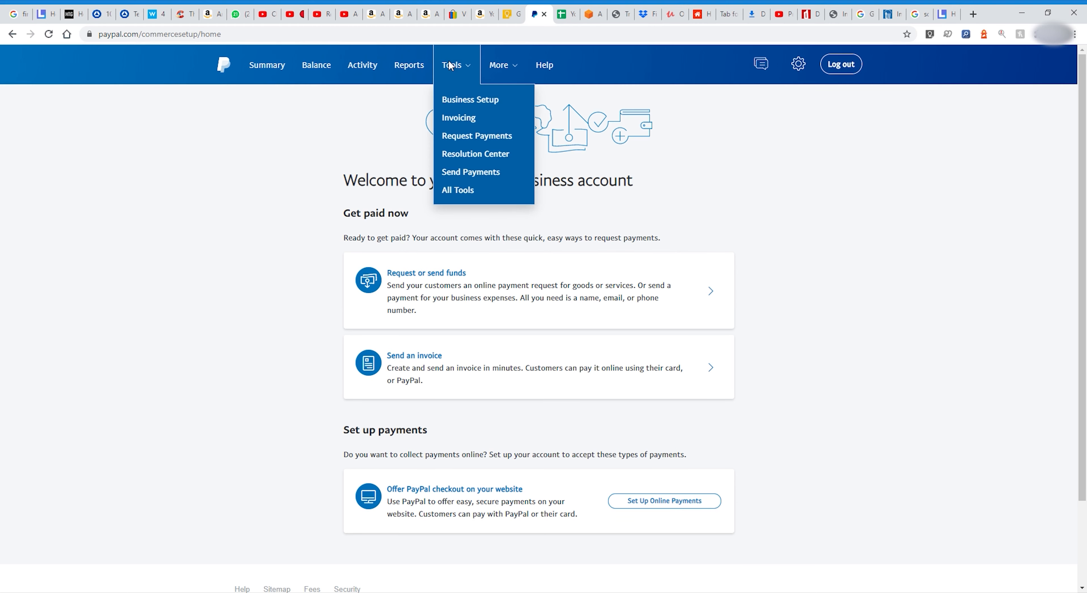
Step: Go to Your Profile from the gear settings menu
left_click(798, 64)
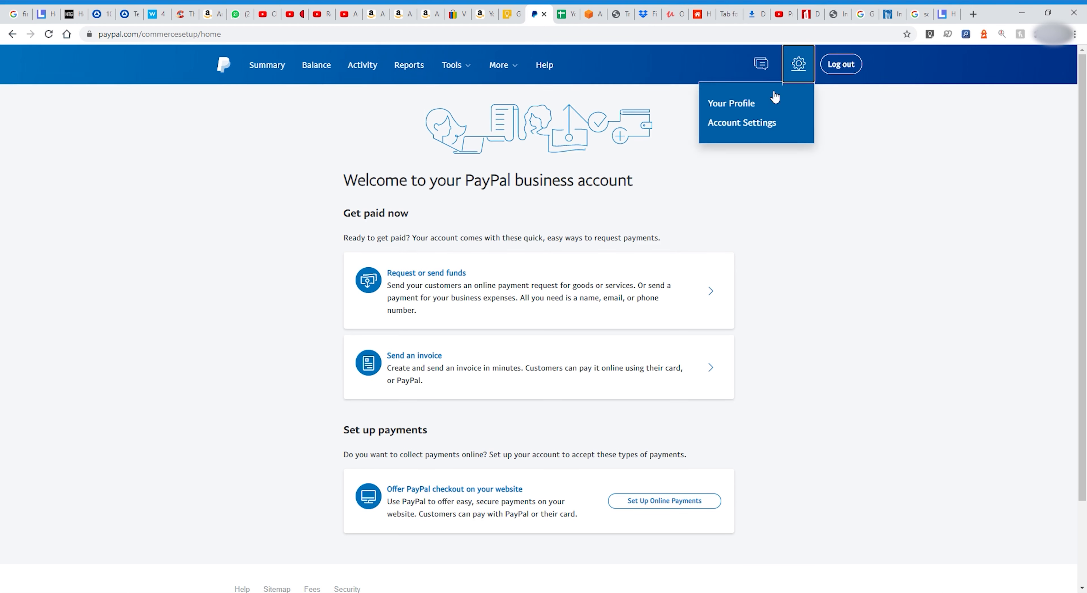
left_click(731, 103)
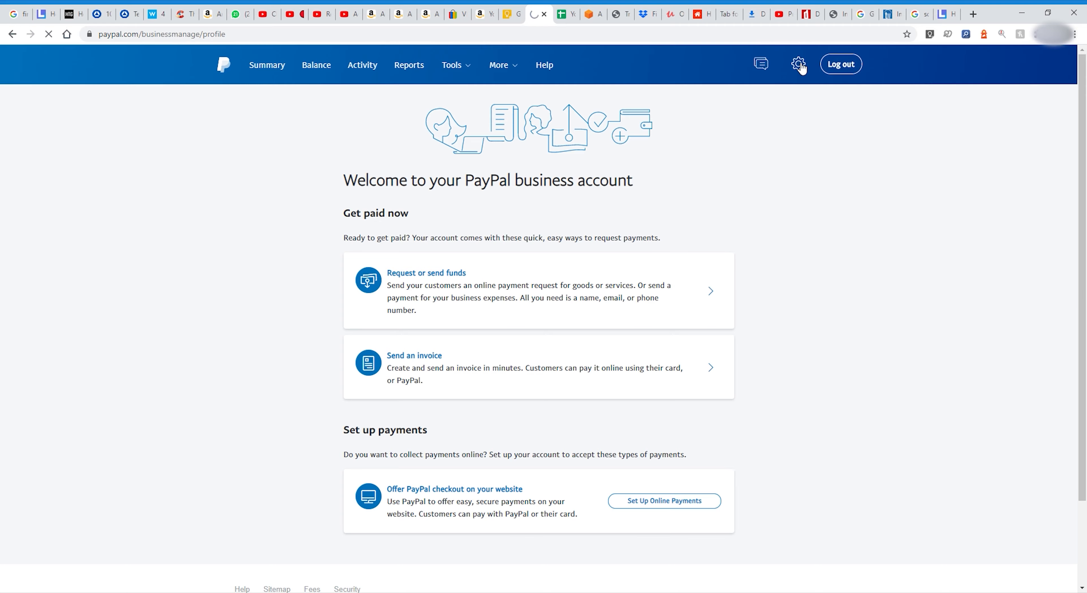
Step: Show the Personal information section of the profile with name, email, phone and Customer Service ID
left_click(796, 64)
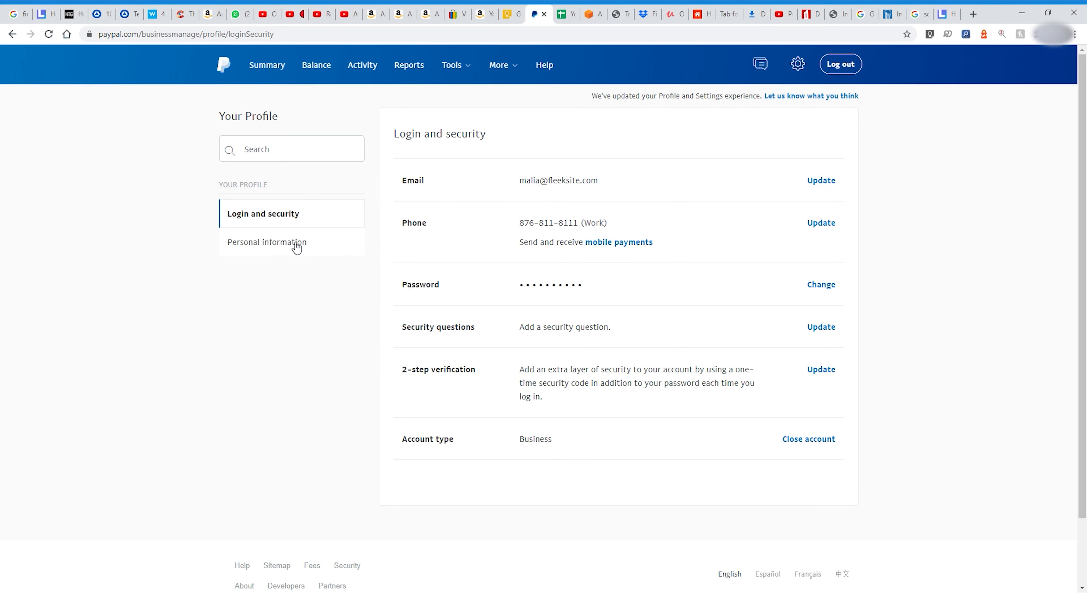
mouse_move(742, 490)
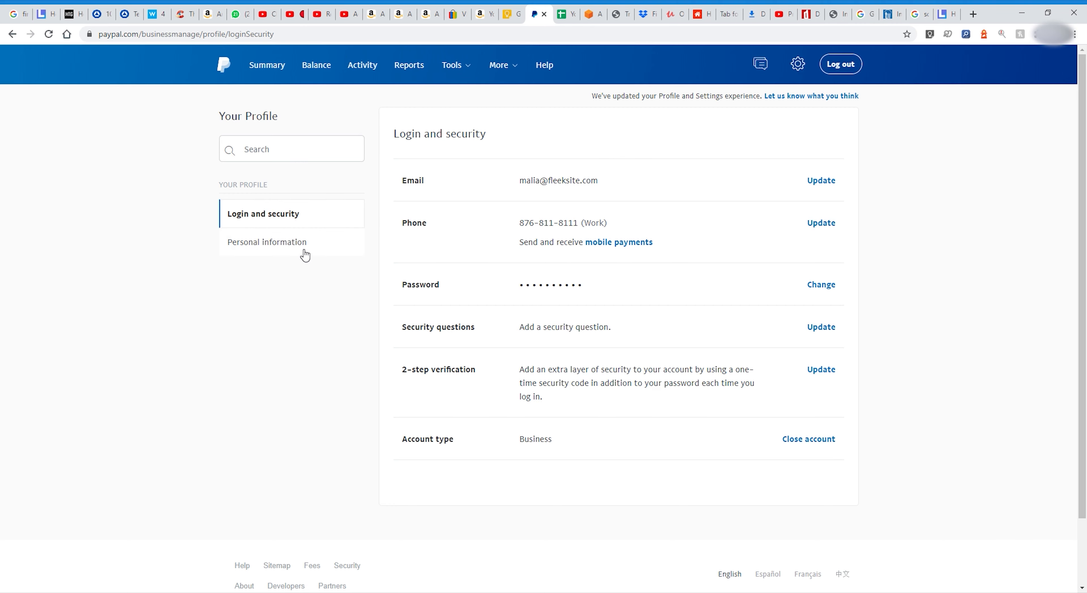
left_click(266, 242)
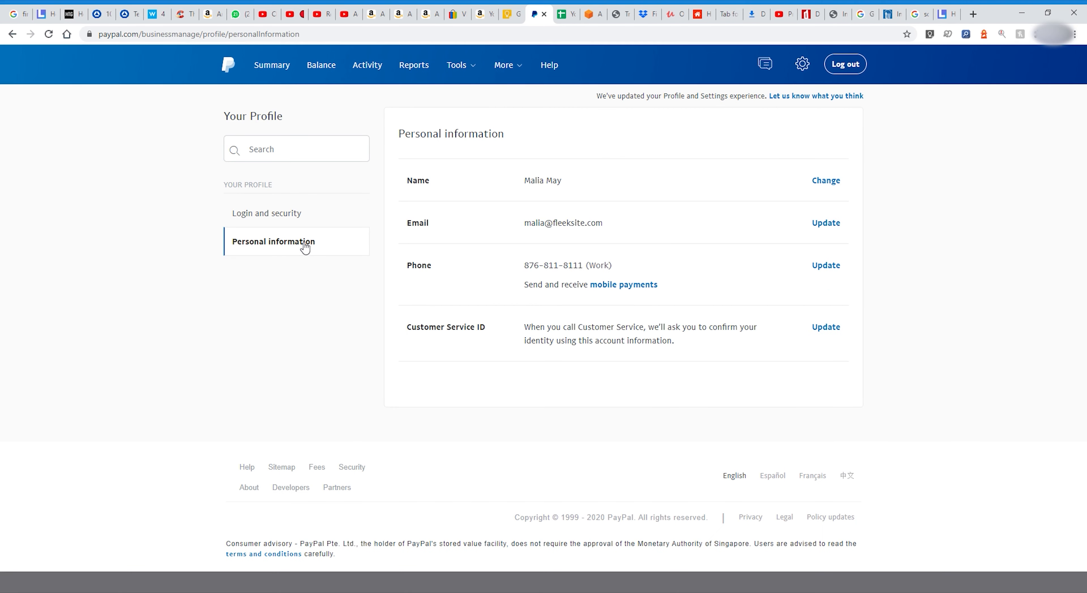
mouse_move(723, 93)
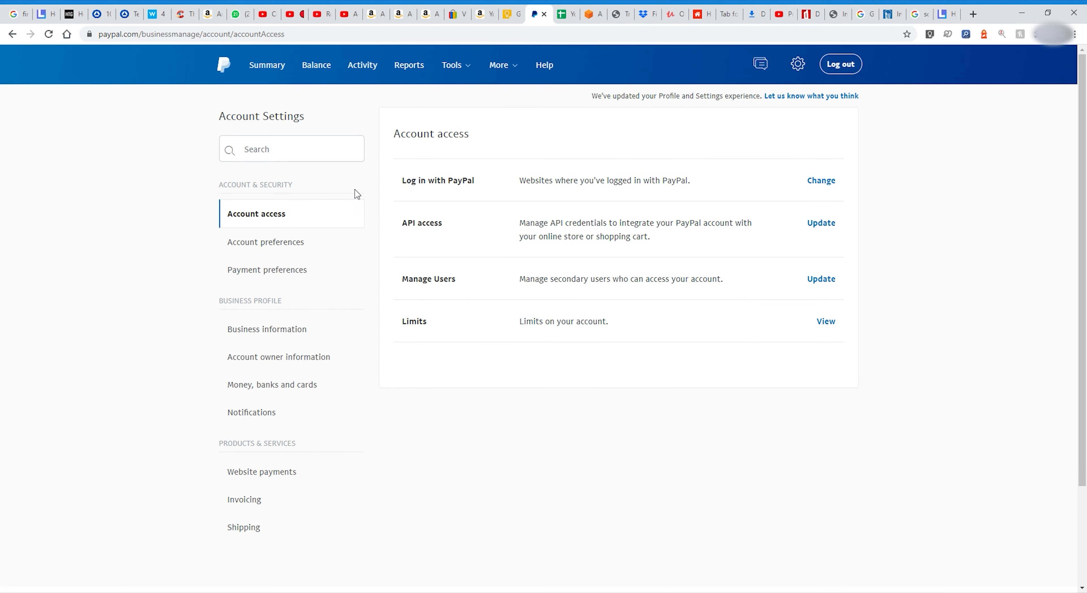
mouse_move(343, 309)
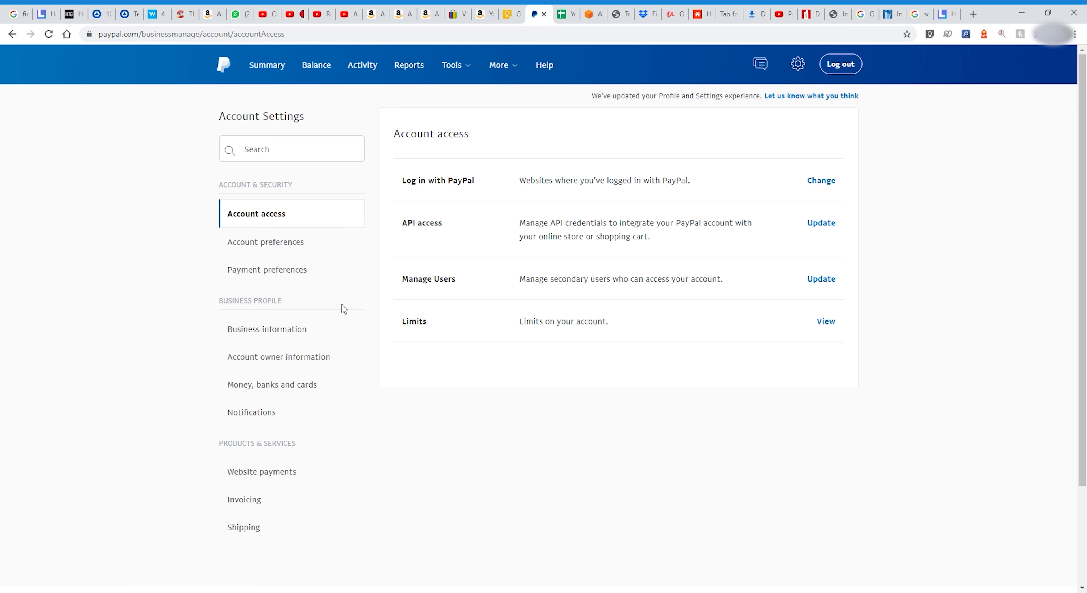
mouse_move(323, 336)
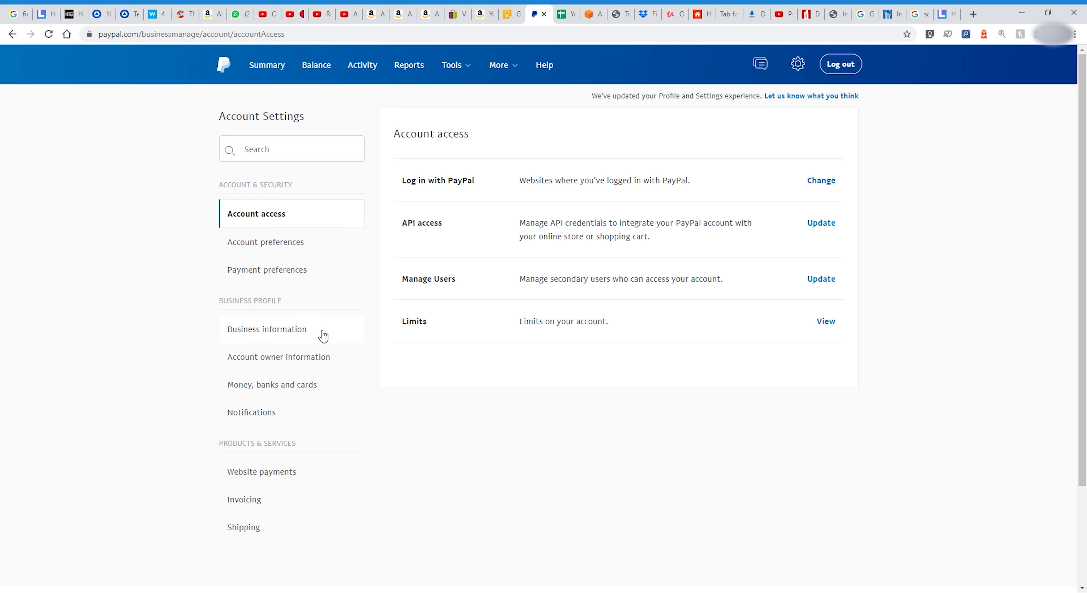
Step: Show Business information under Business Profile for Mallas Pottery with its Merchant ID
left_click(267, 328)
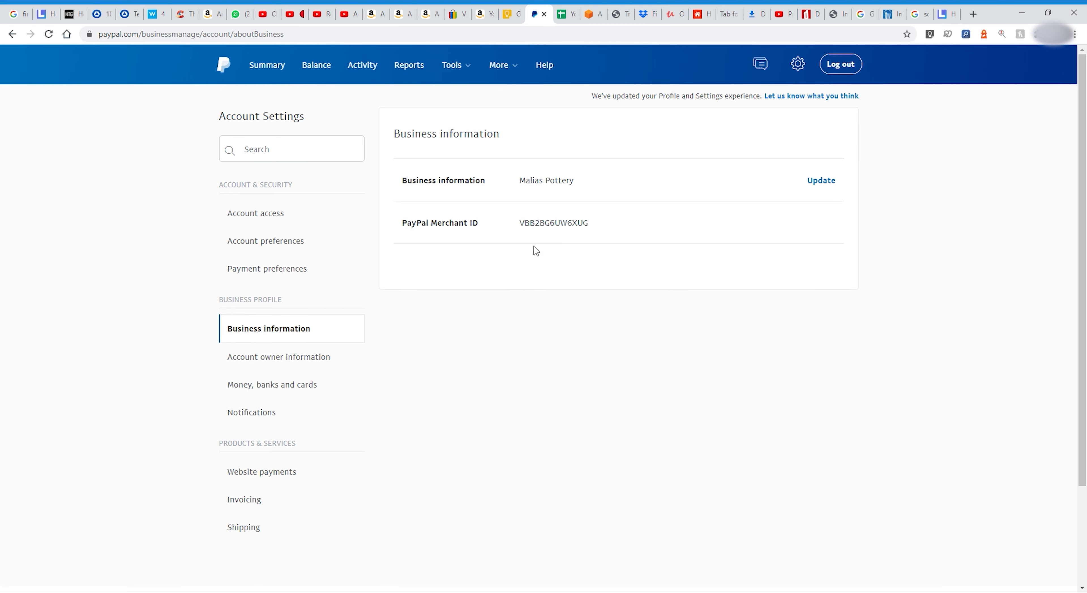
Step: Highlight the PayPal Merchant ID value for Mallas Pottery
double_click(552, 223)
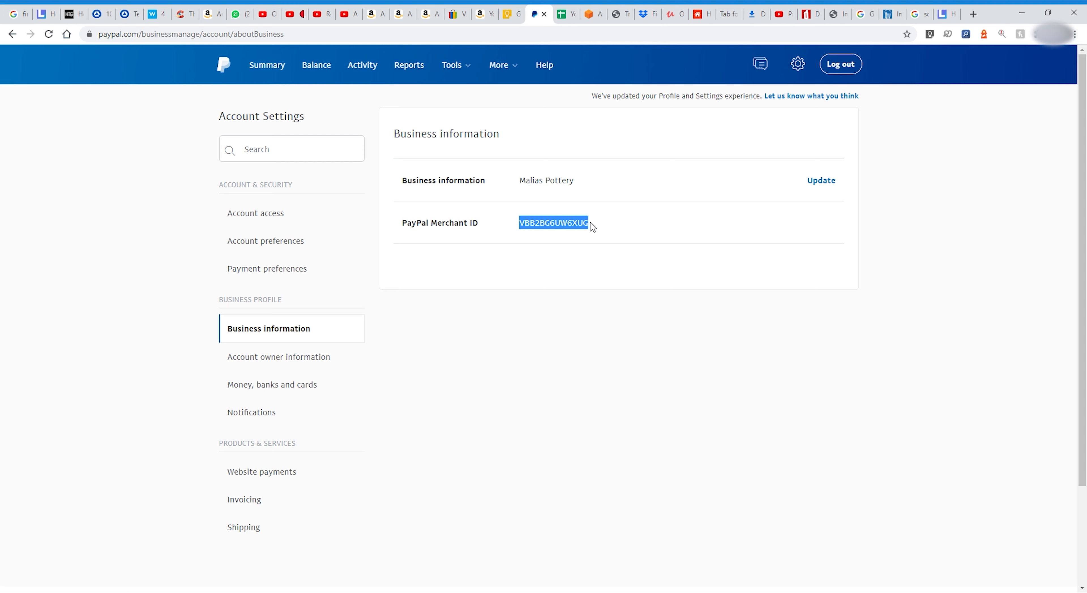
mouse_move(491, 153)
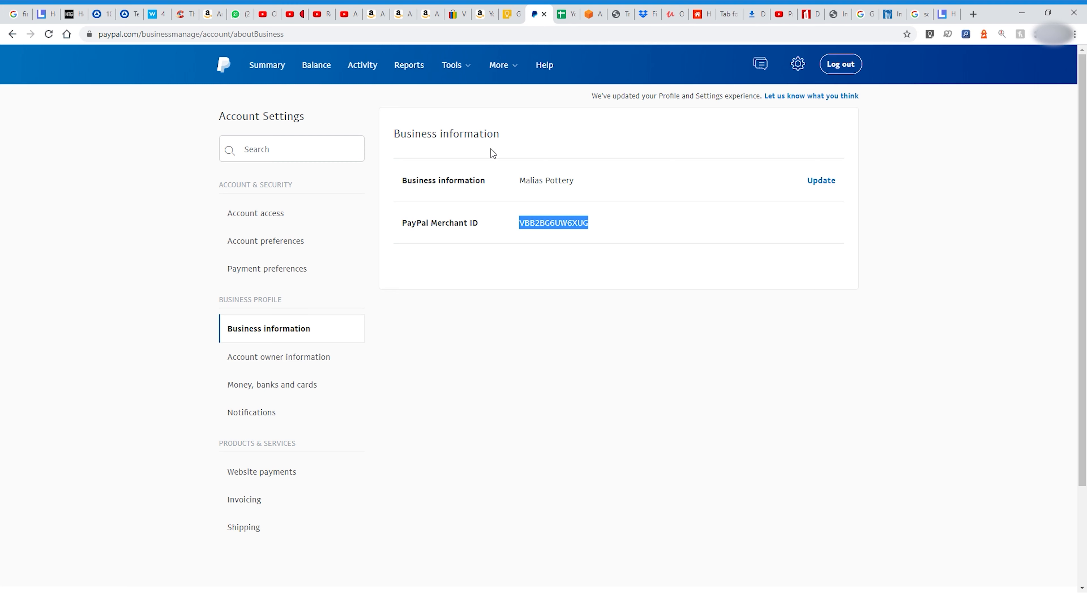
mouse_move(515, 154)
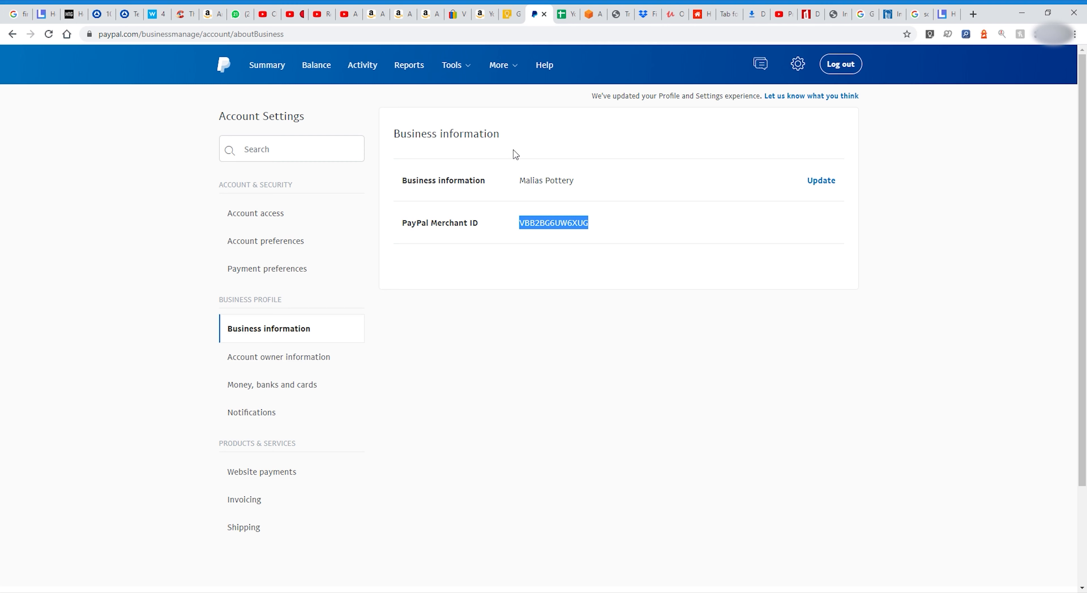